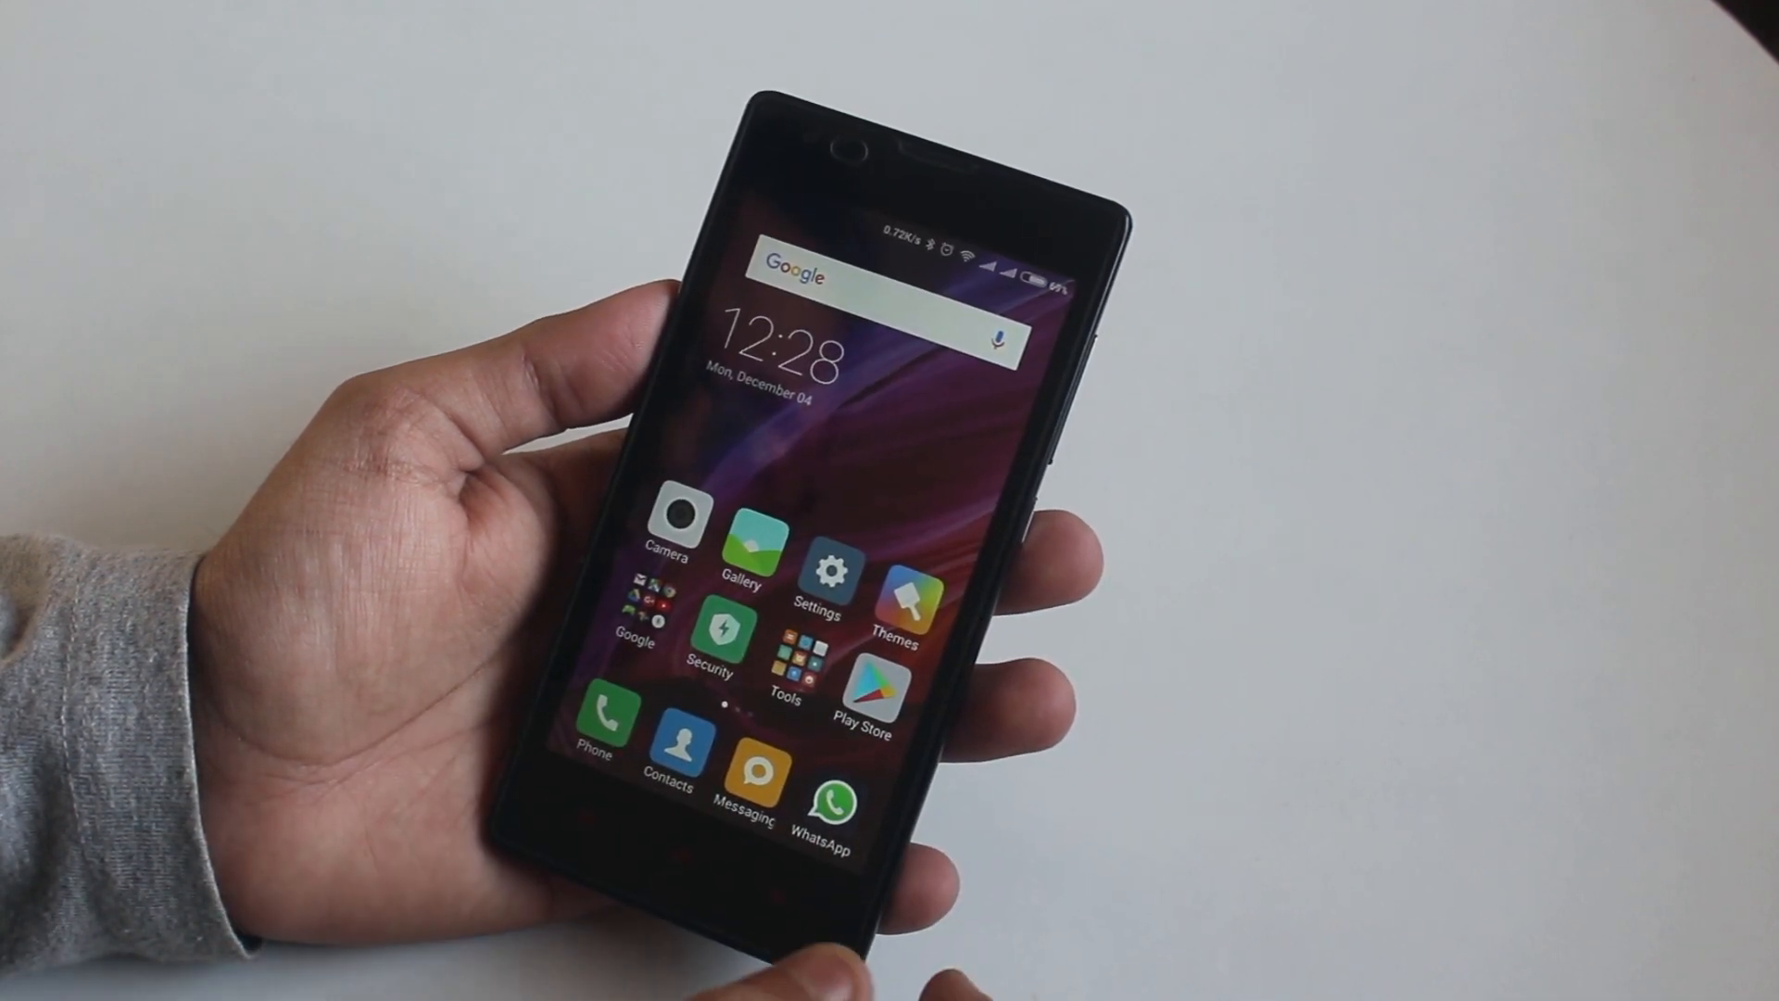
Swipe to the second home page and launch File Manager
scroll("left", 3)
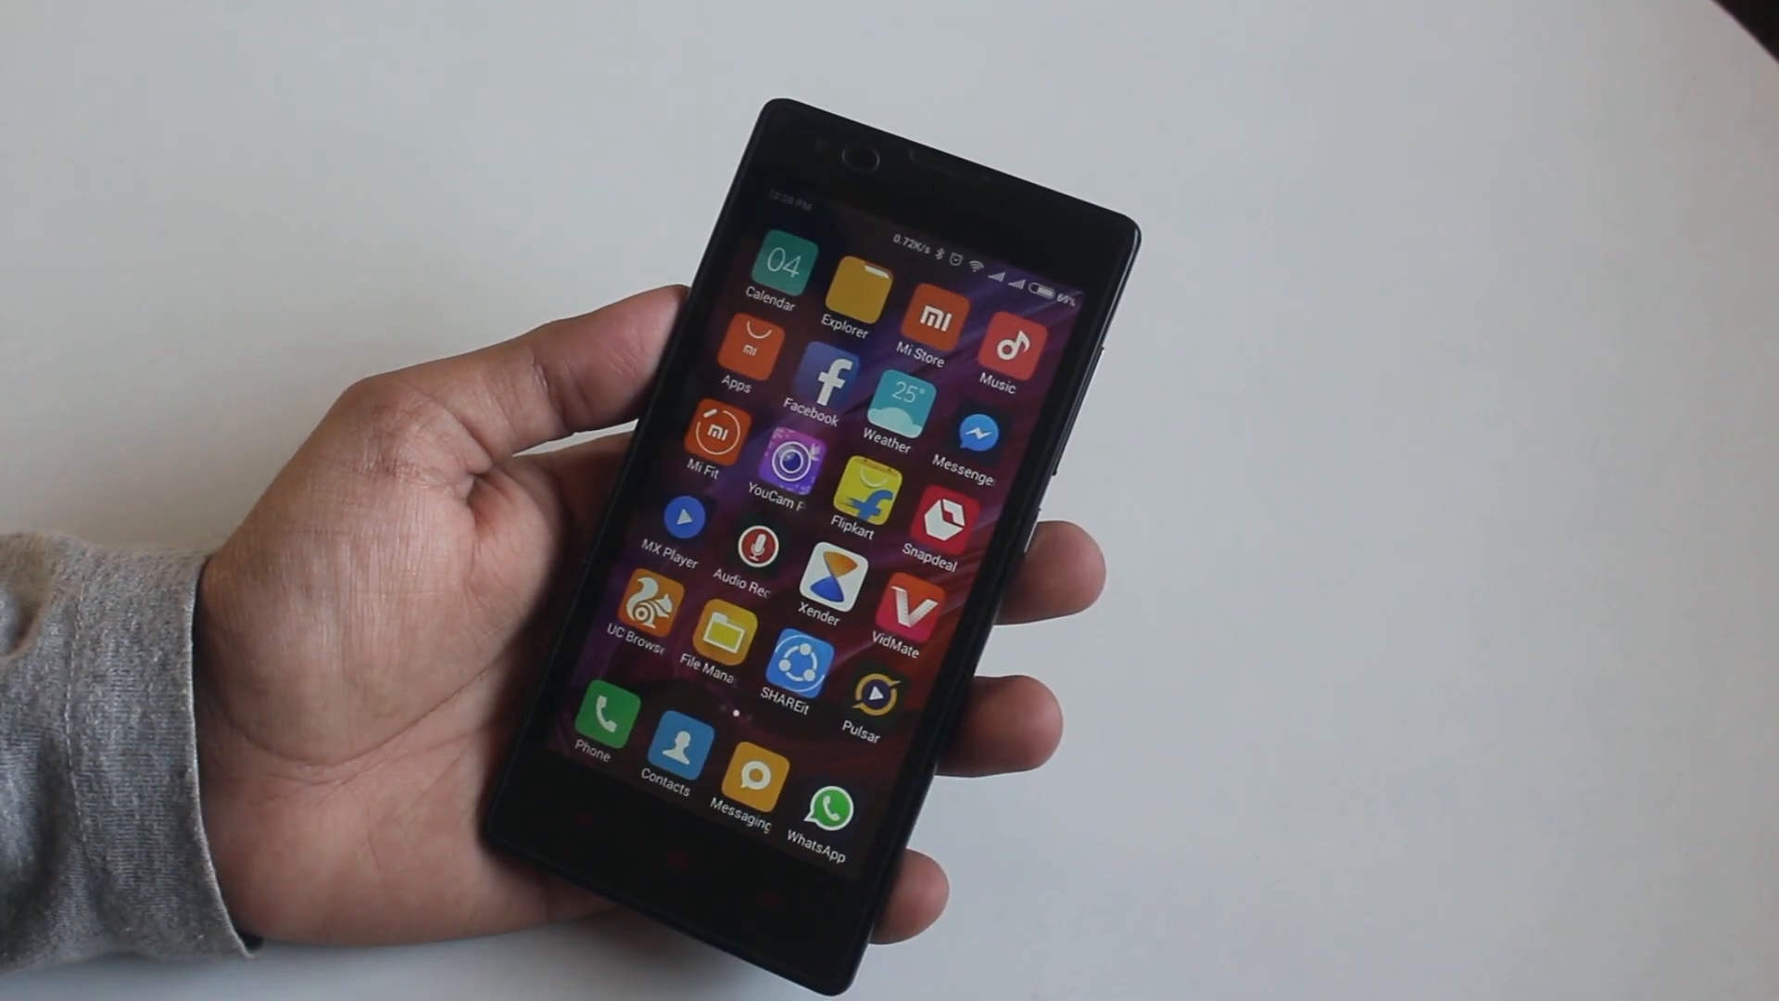
left_click(716, 637)
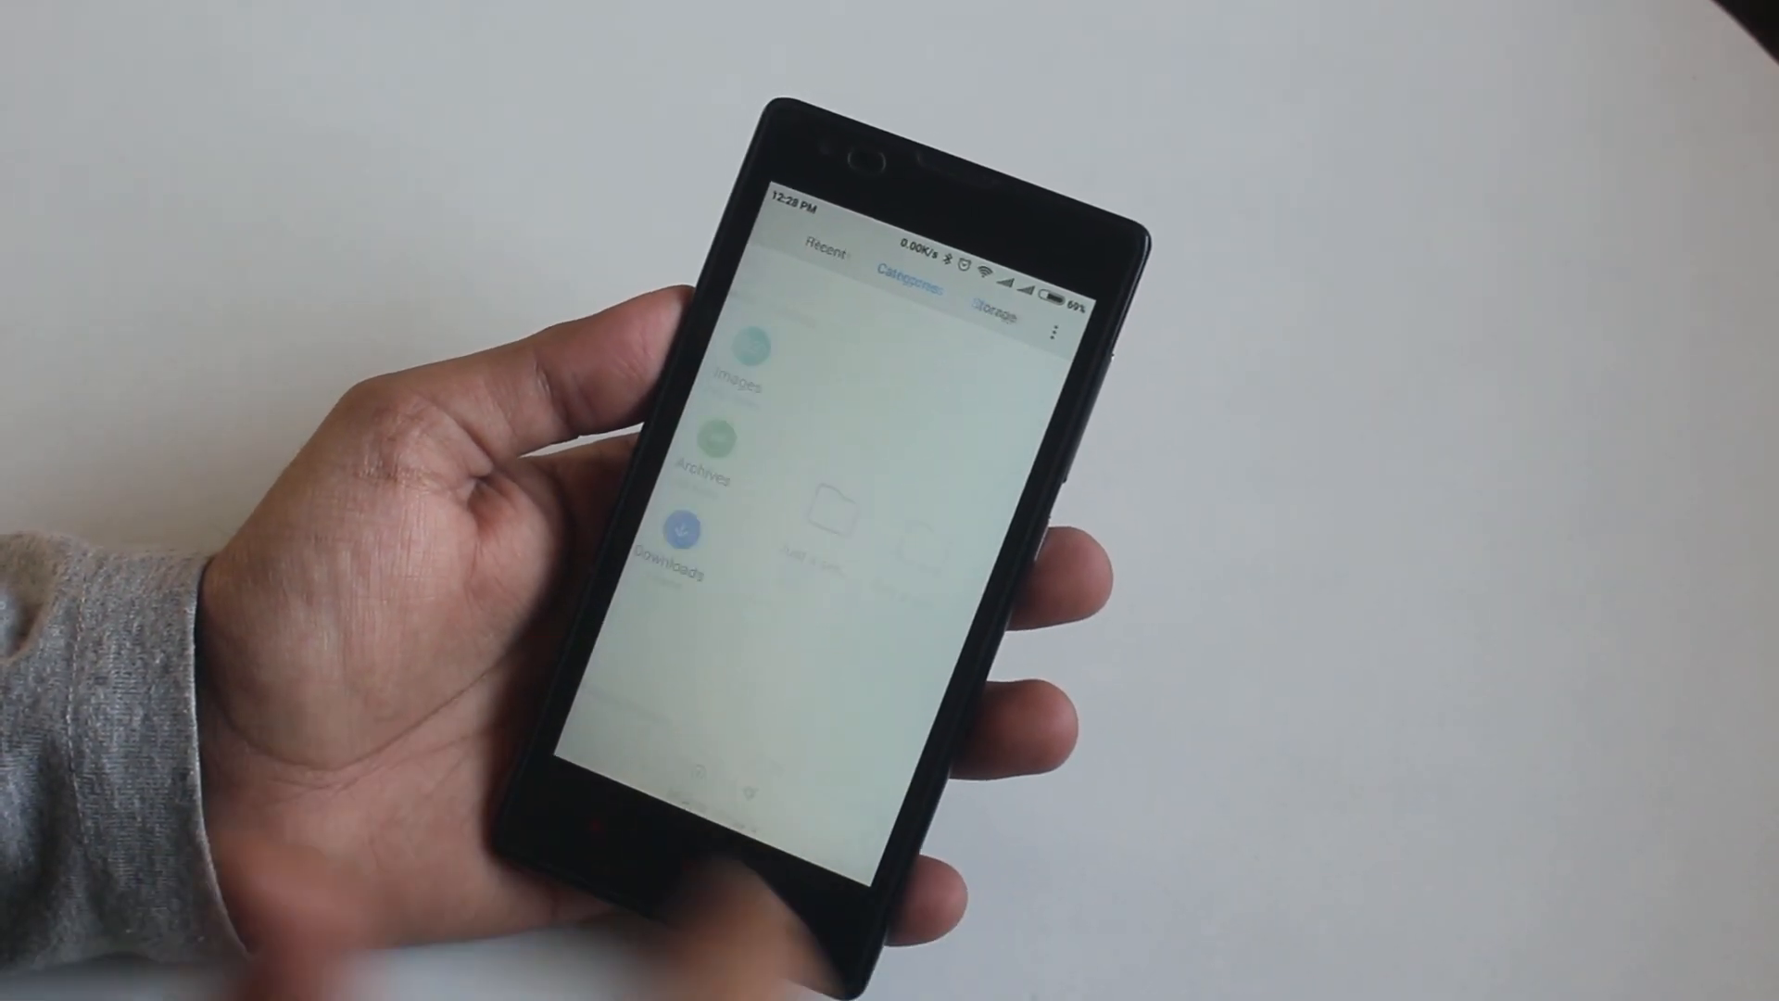
Switch to the Storage tab to list Internal storage folders like Alarms and Android
left_click(992, 304)
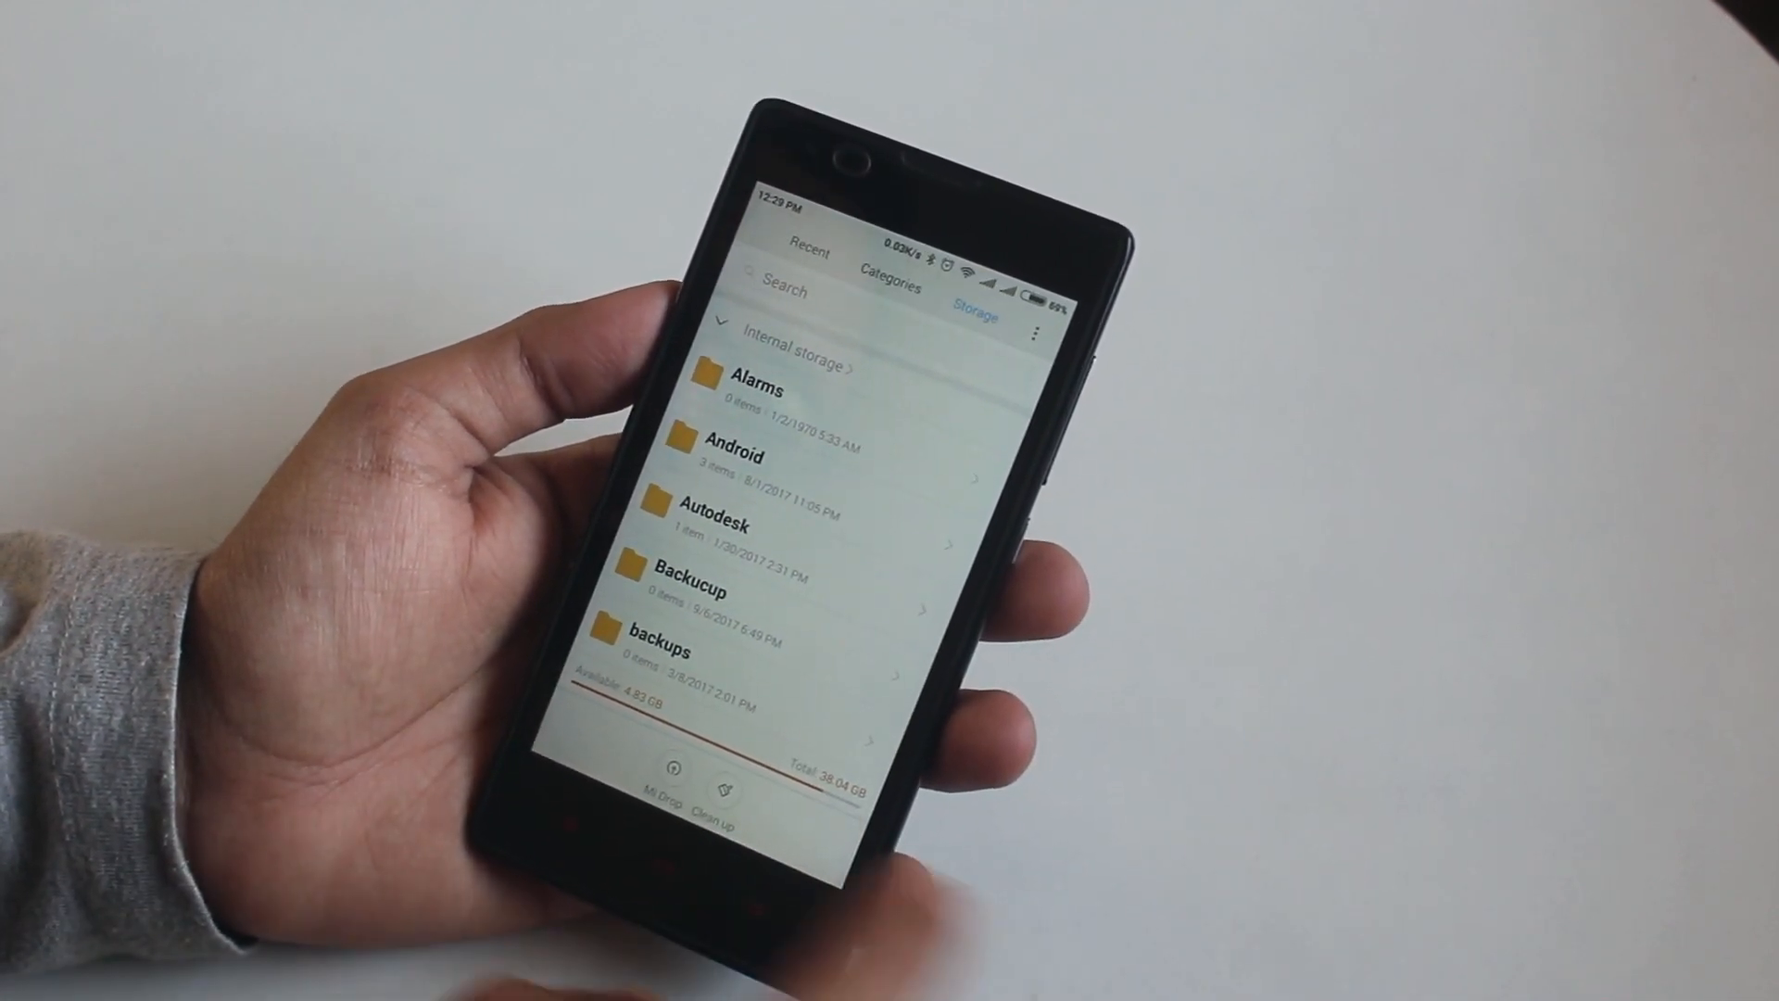
scroll("down", 3)
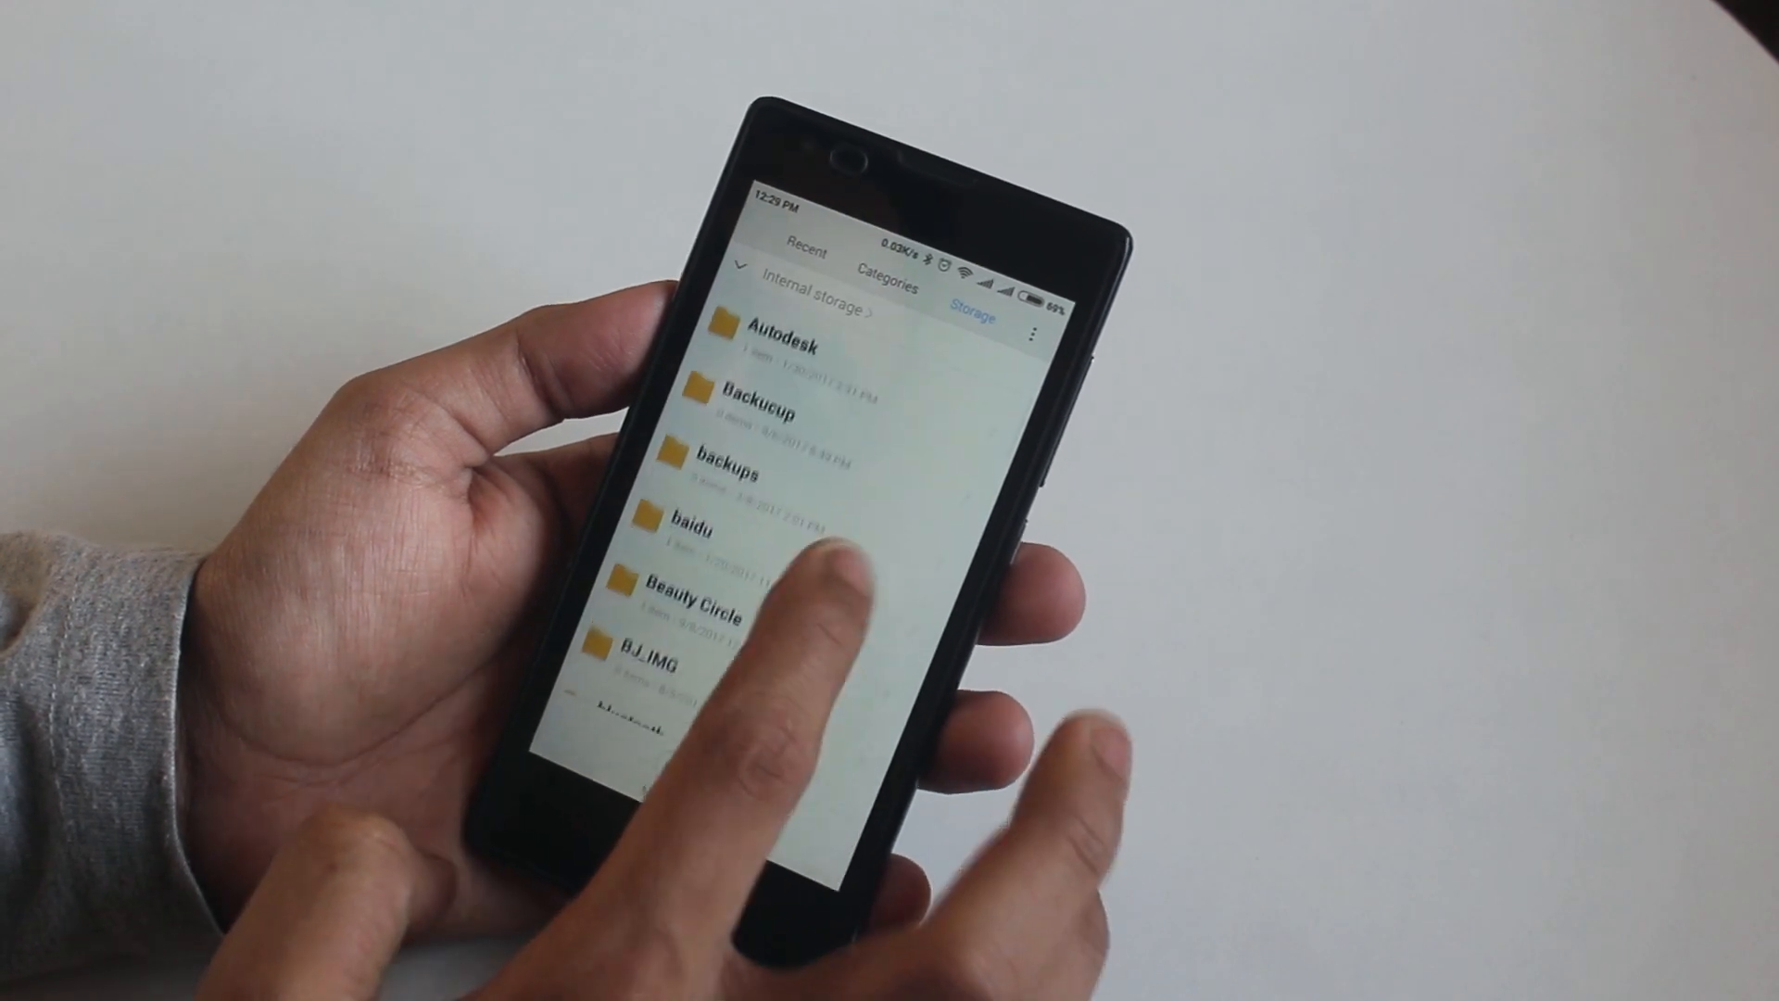
scroll("down", 3)
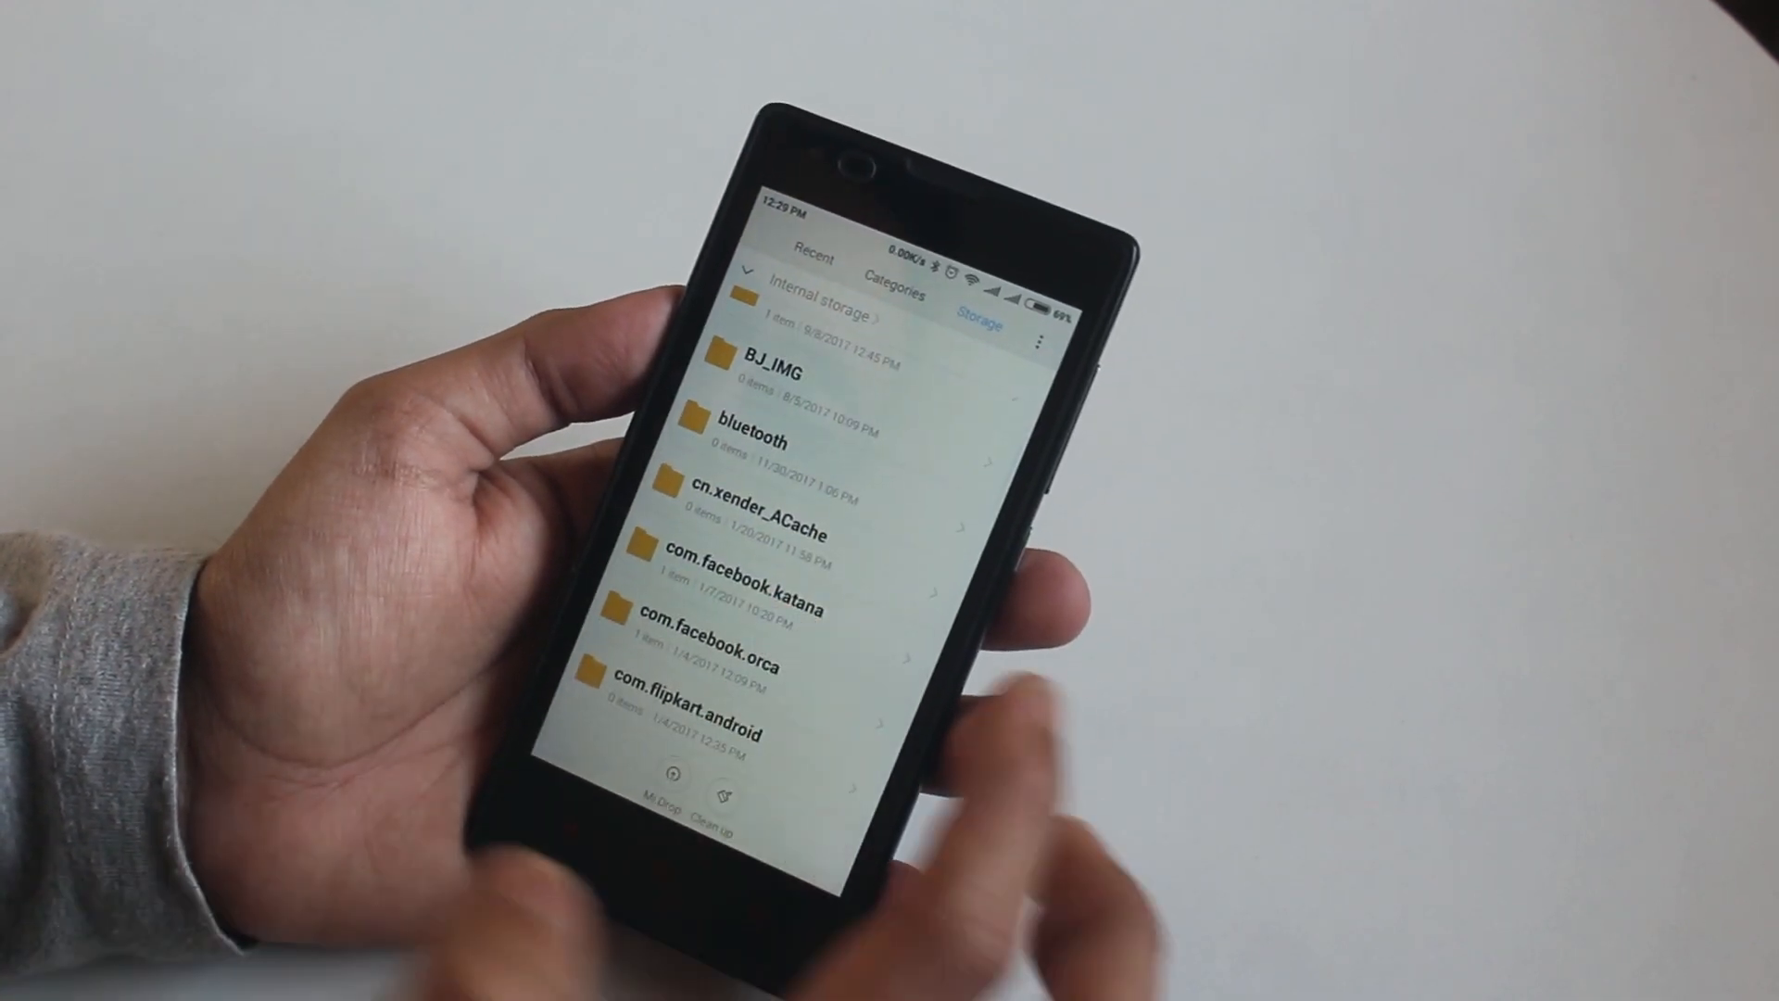
scroll("down", 3)
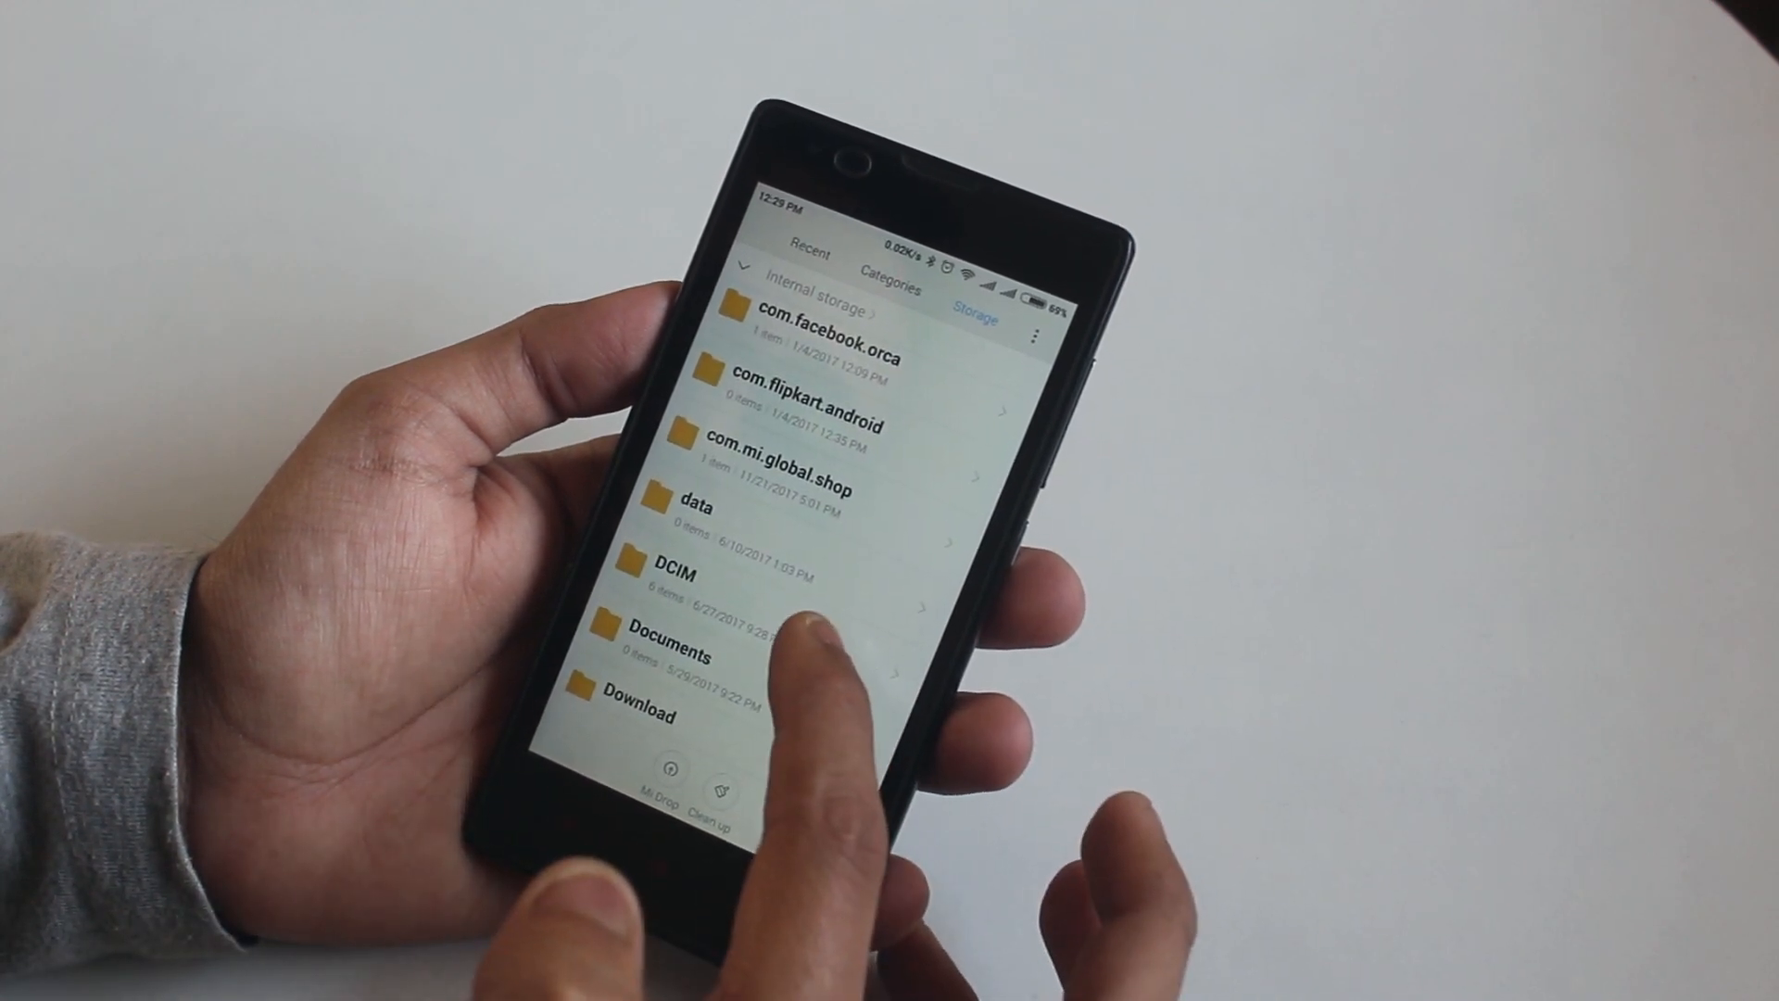
left_click(667, 577)
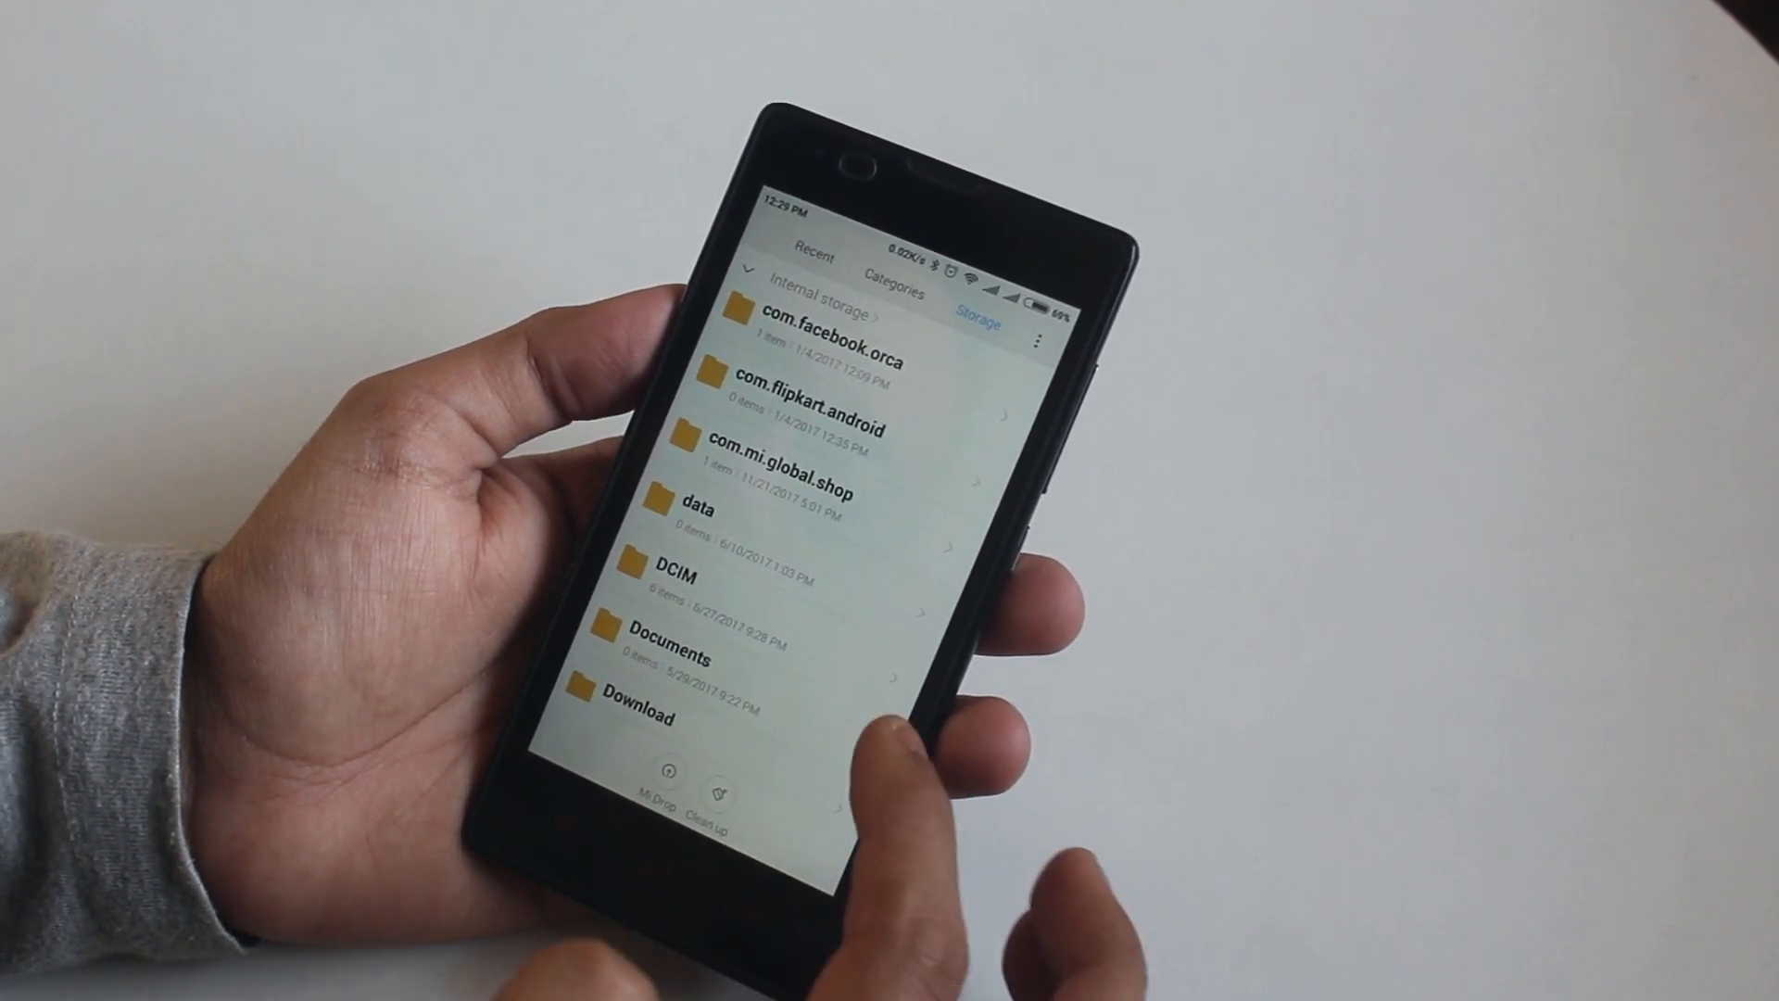
scroll("down", 3)
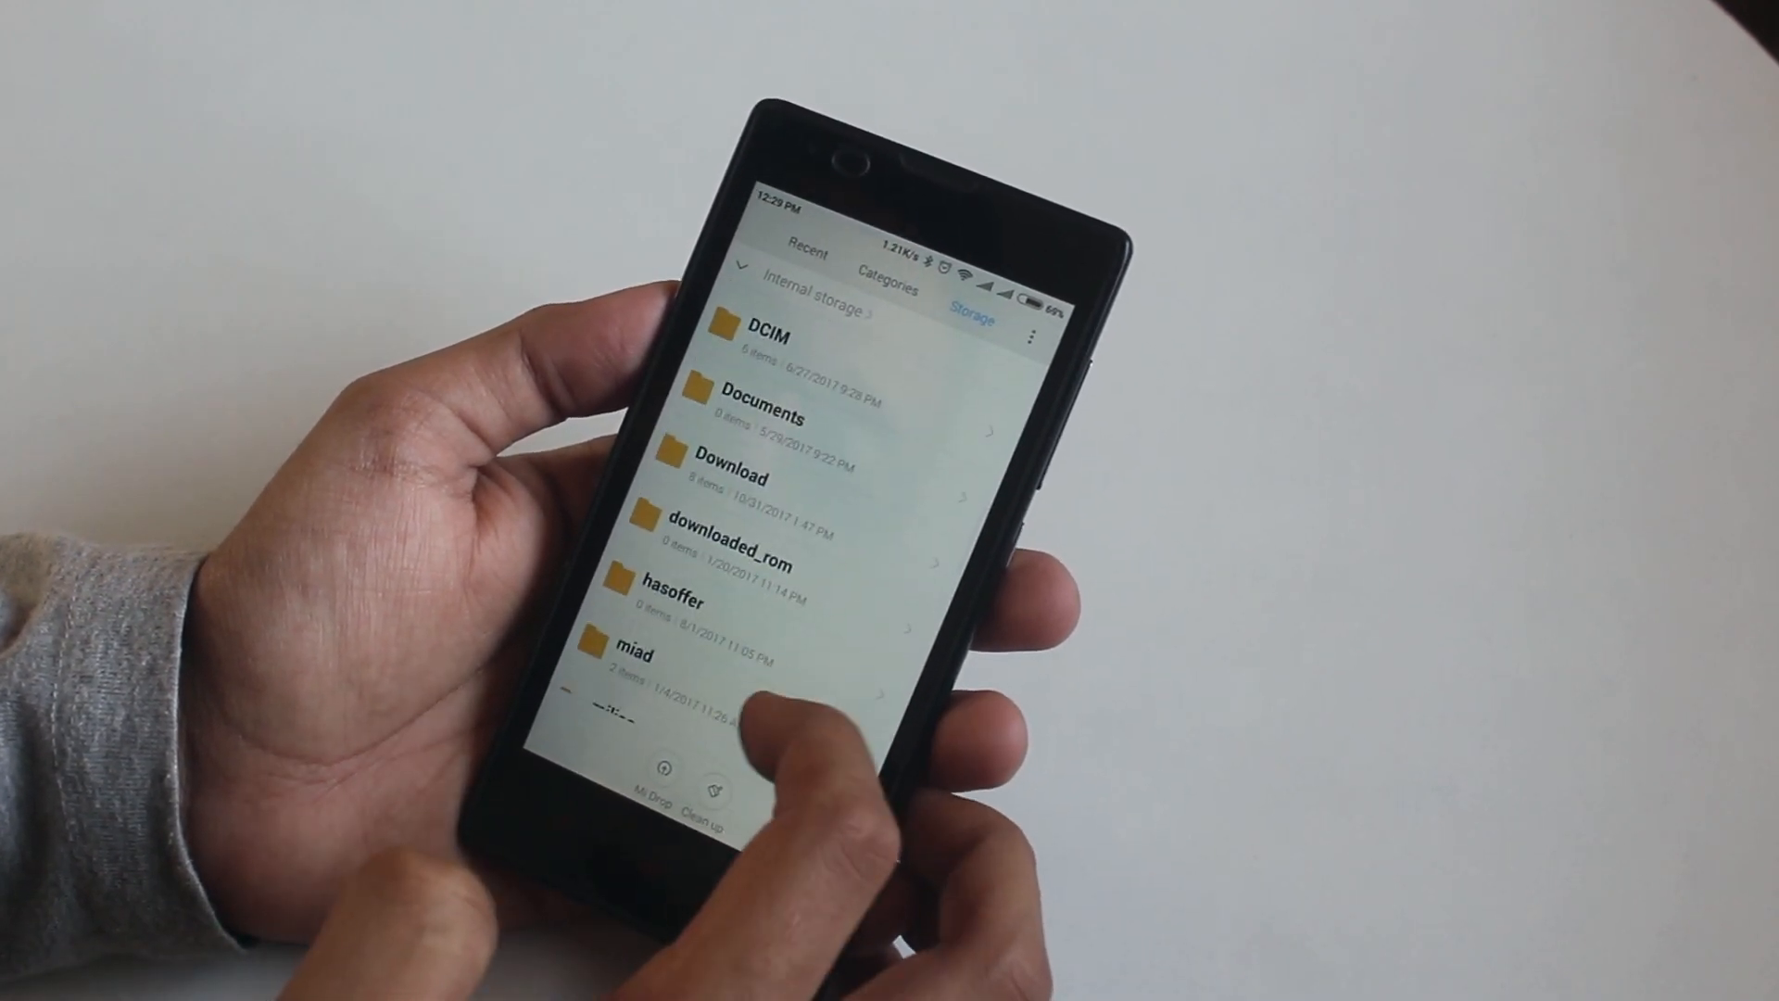
left_click(732, 476)
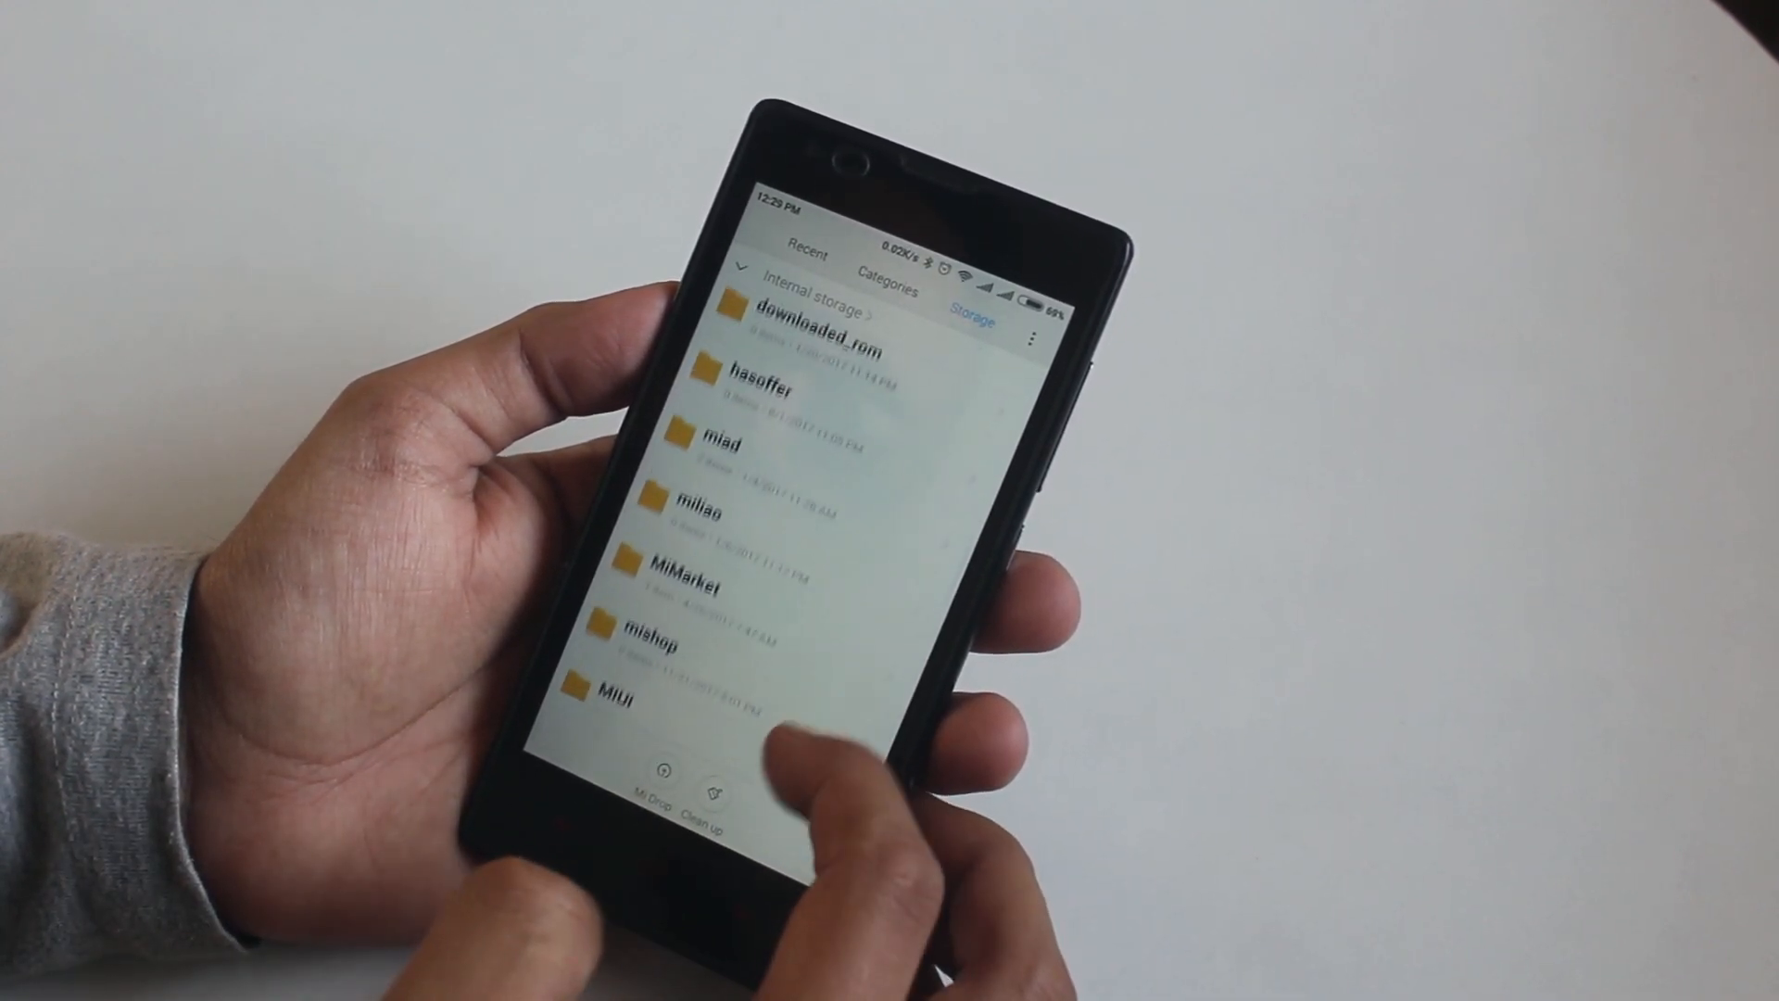
scroll("down", 3)
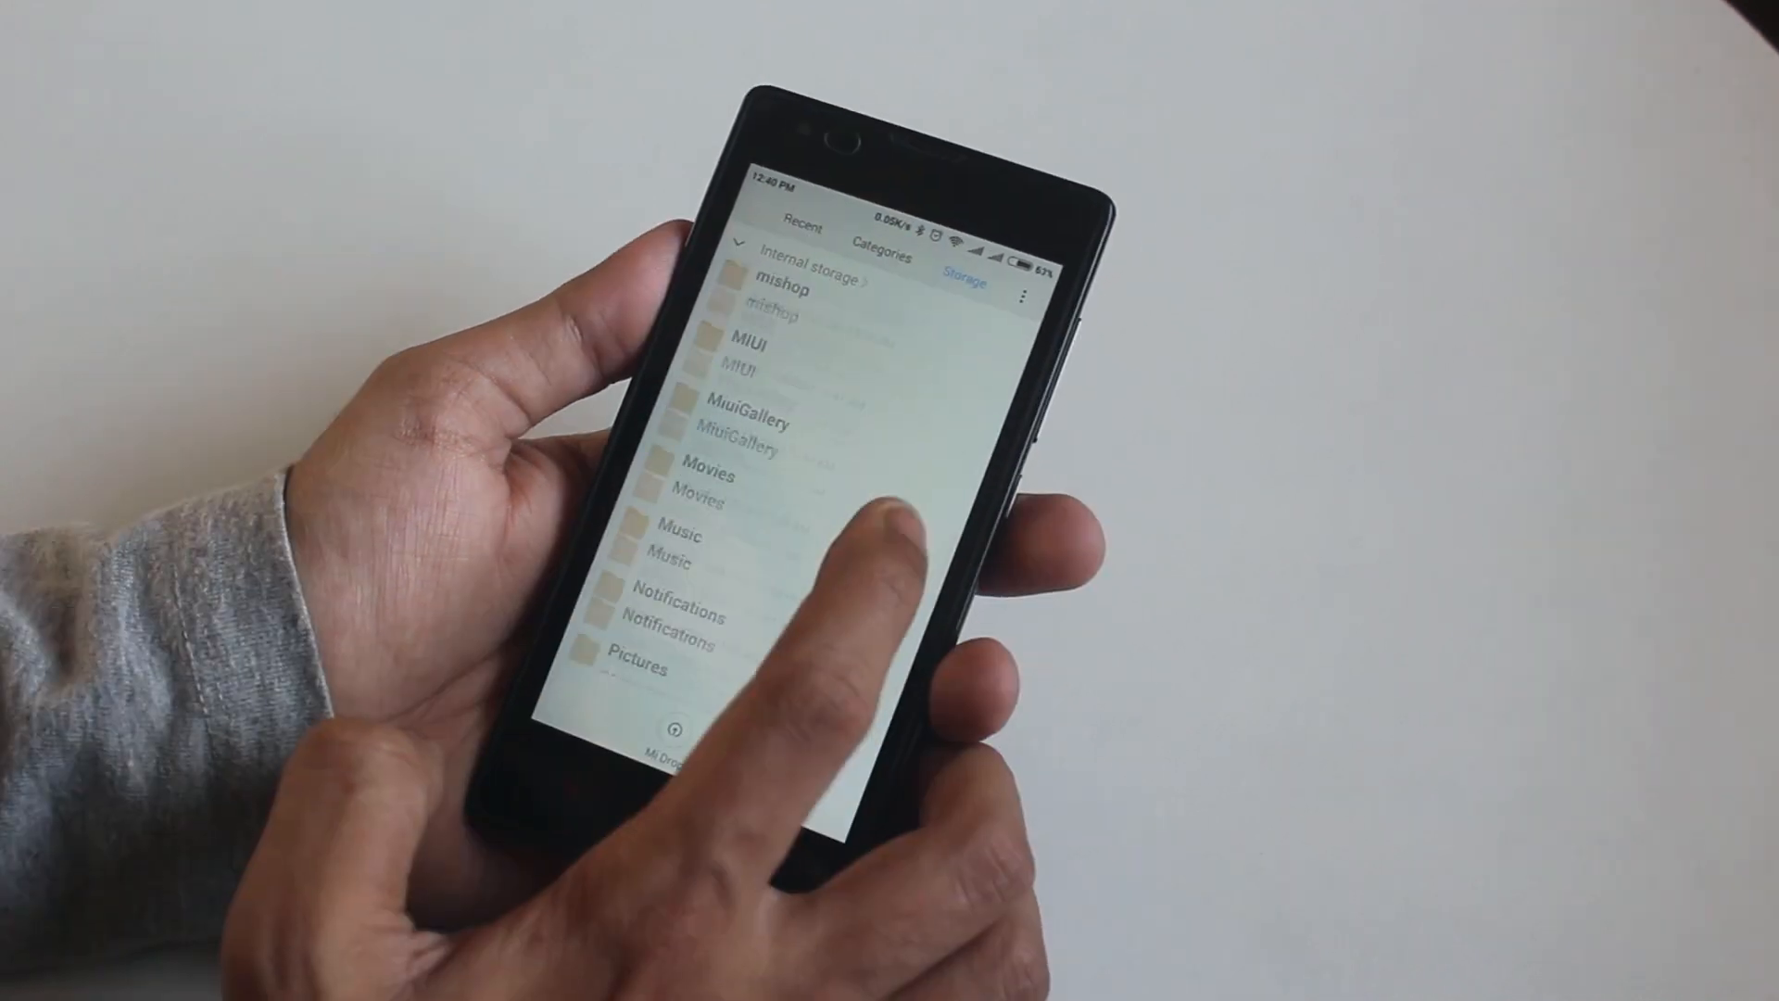
scroll("down", 3)
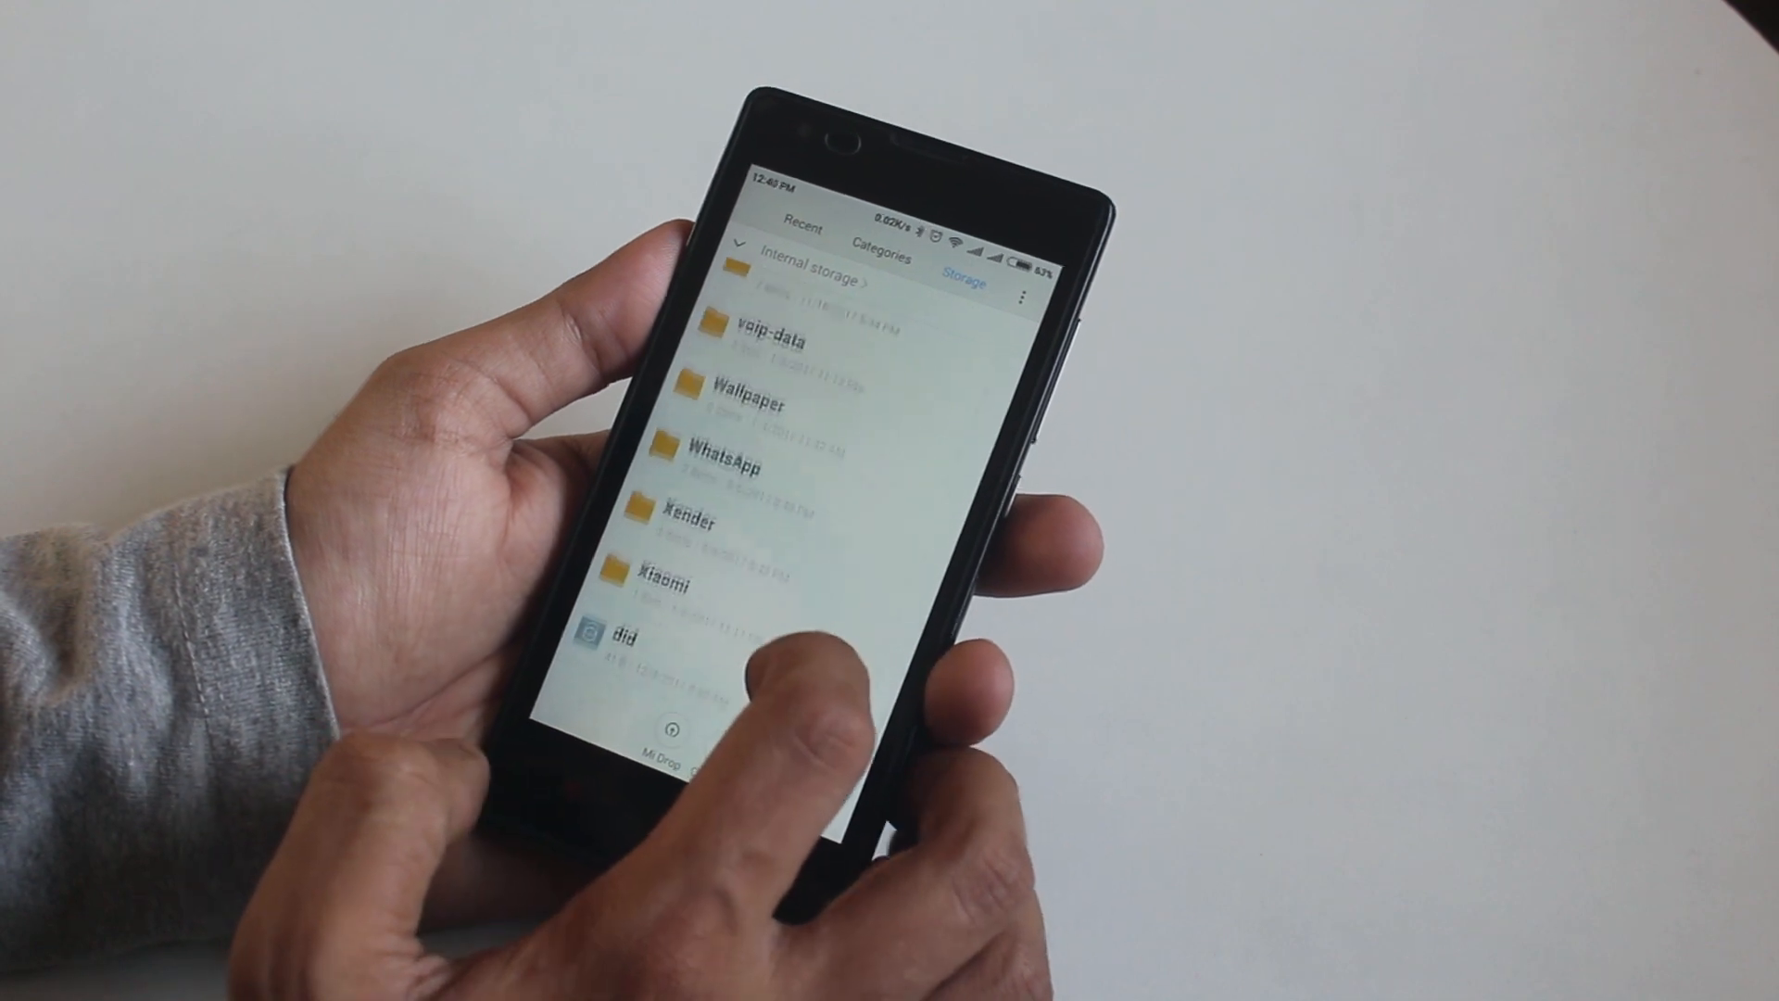
left_click(727, 454)
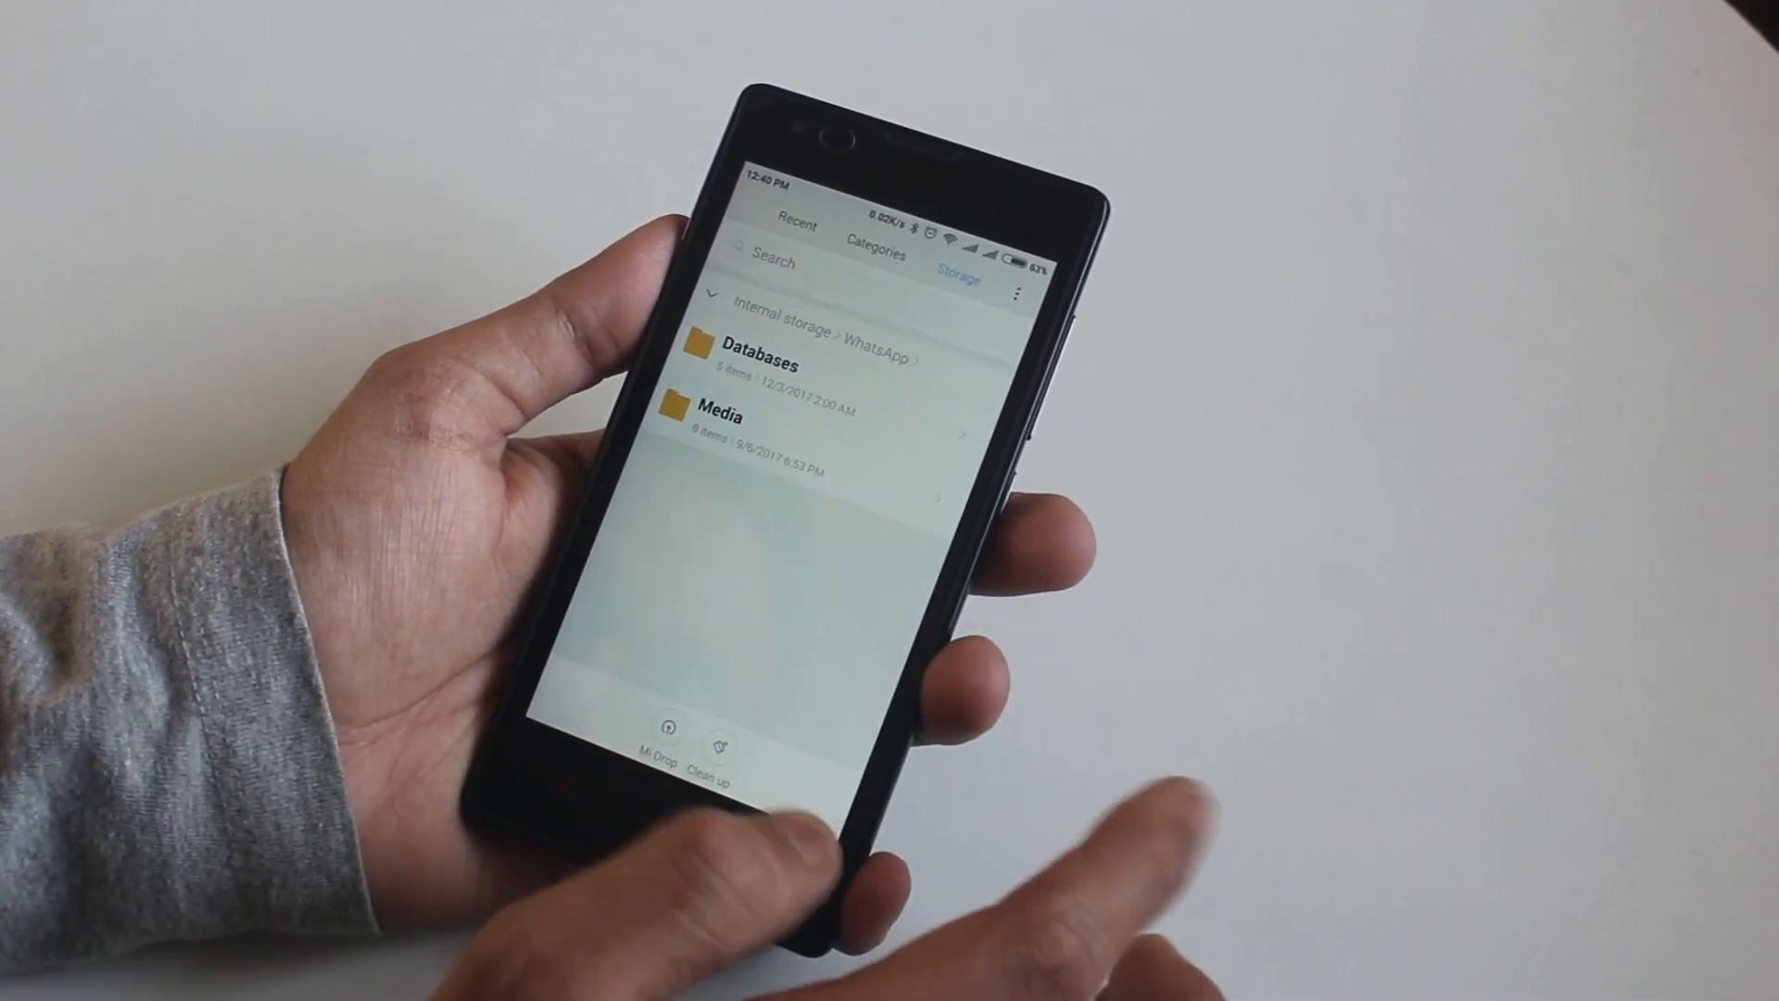
left_click(722, 426)
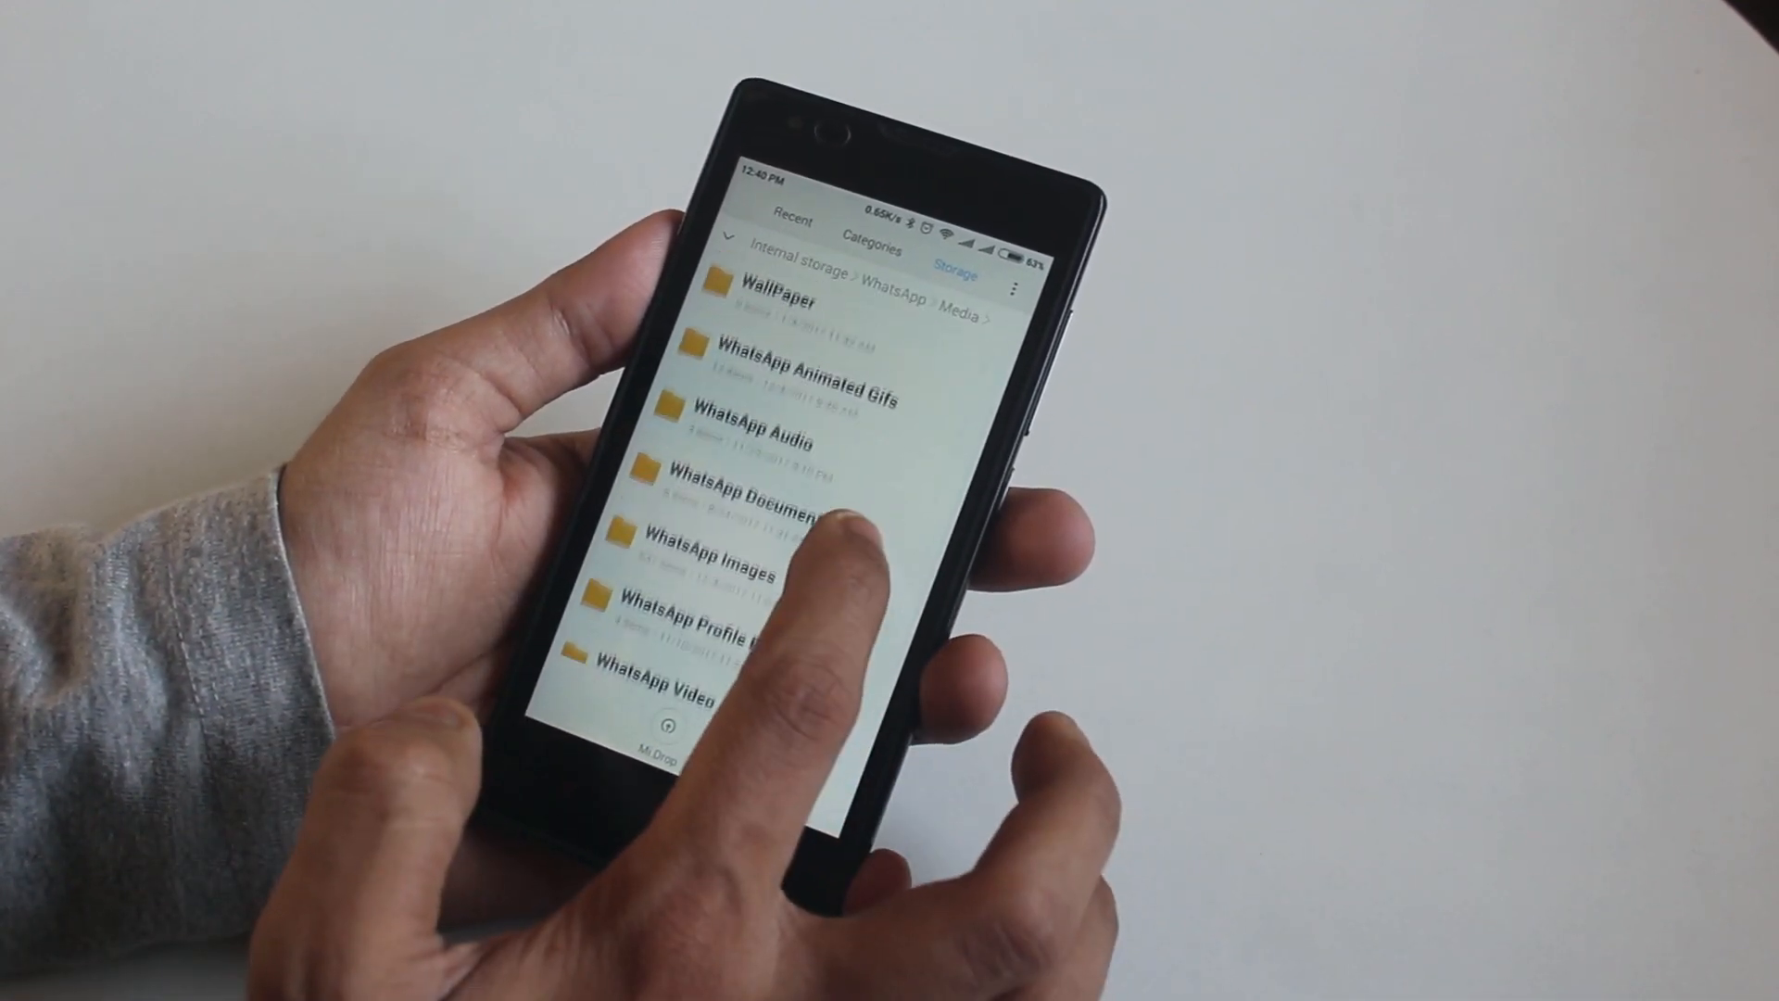
scroll("down", 3)
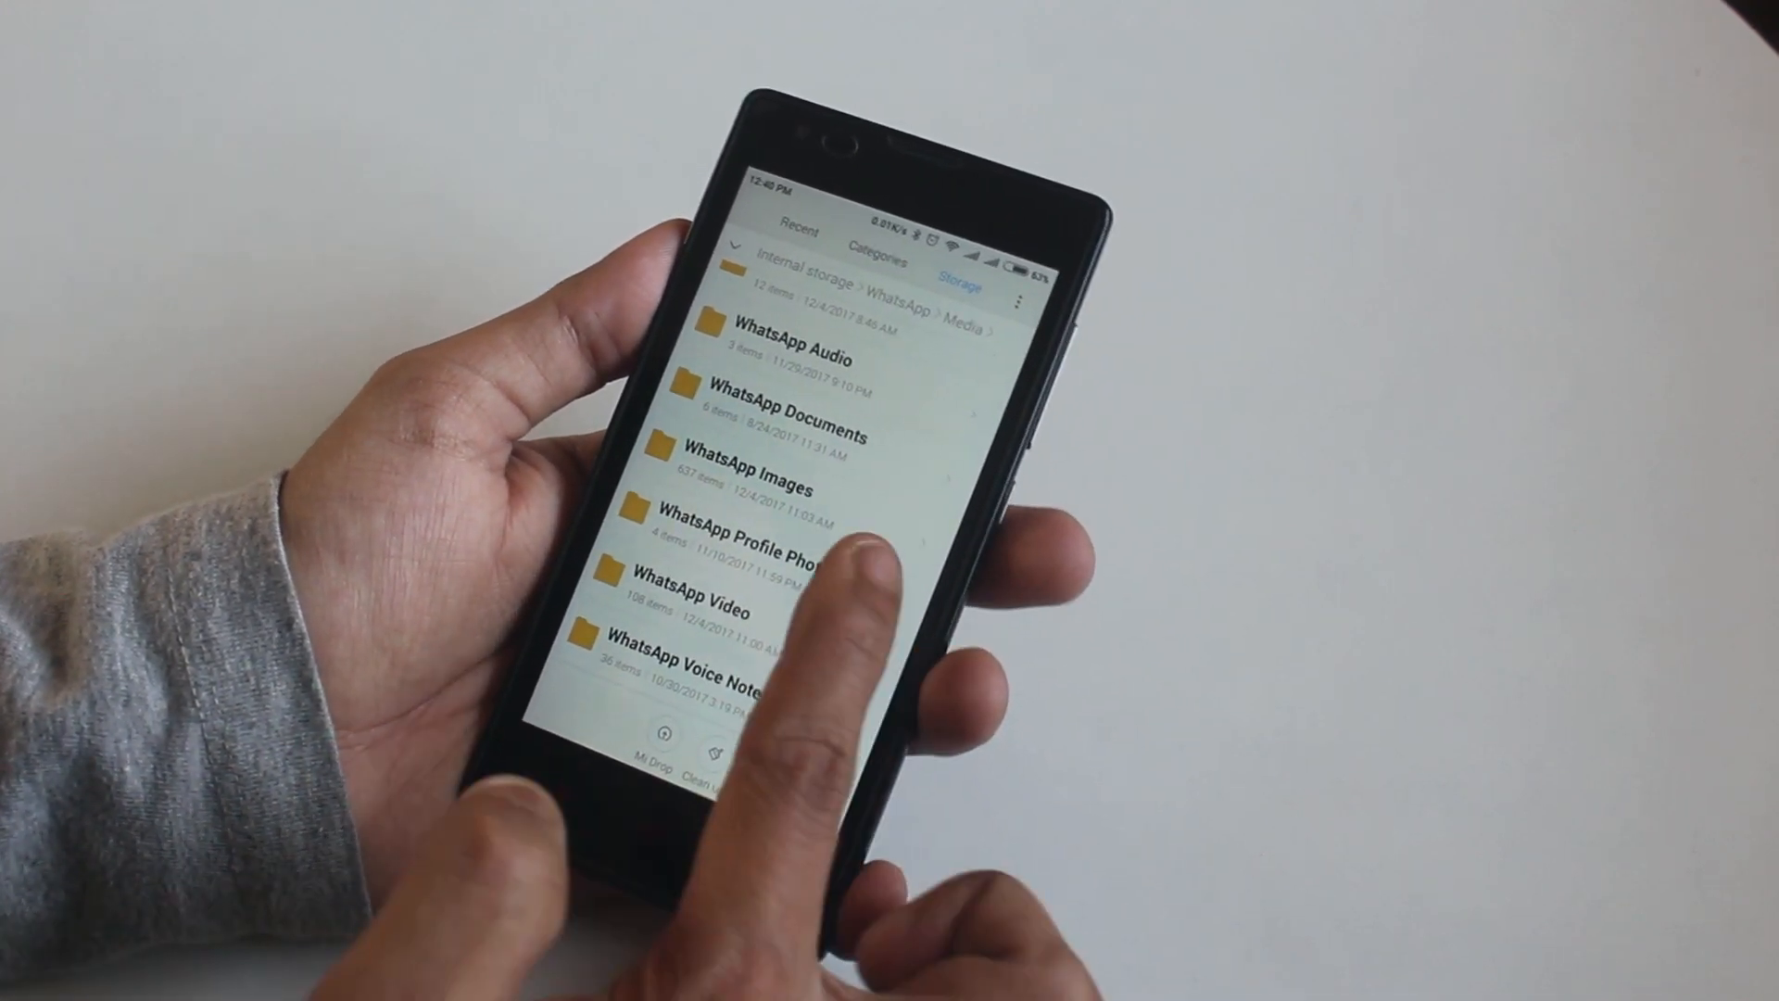
scroll("down", 3)
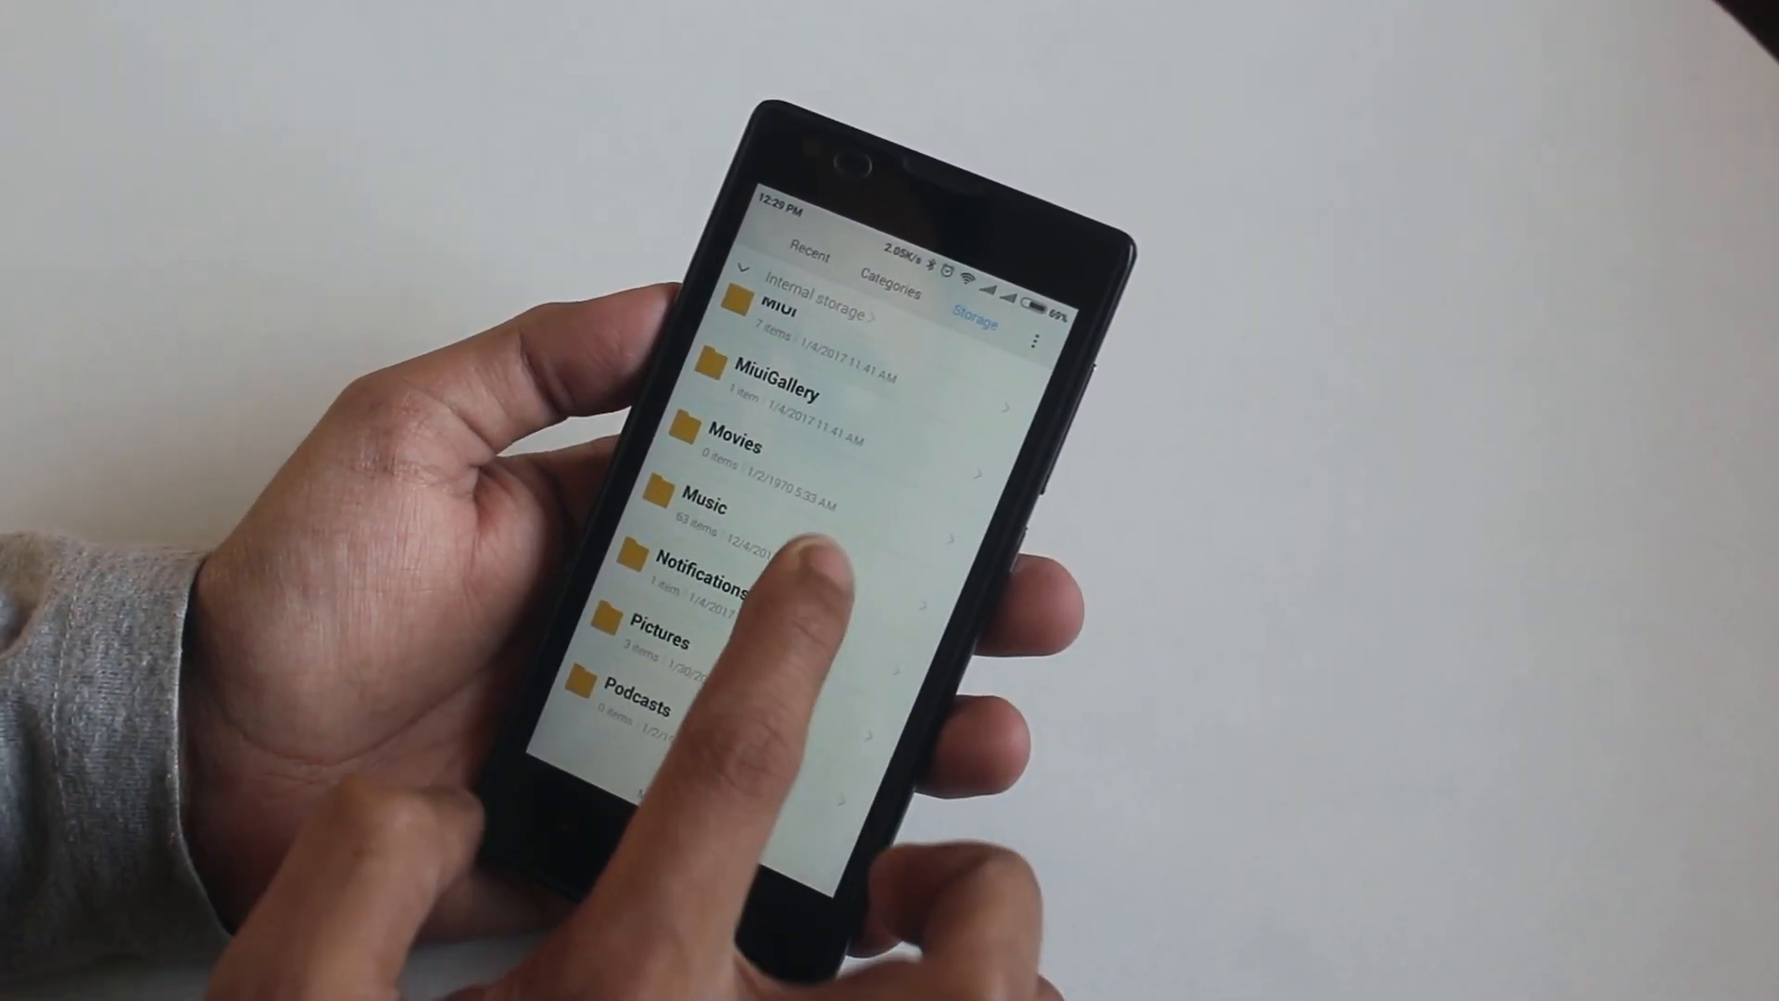
Move the selected internal storage items into the SD card's empty Music folder
left_click(703, 499)
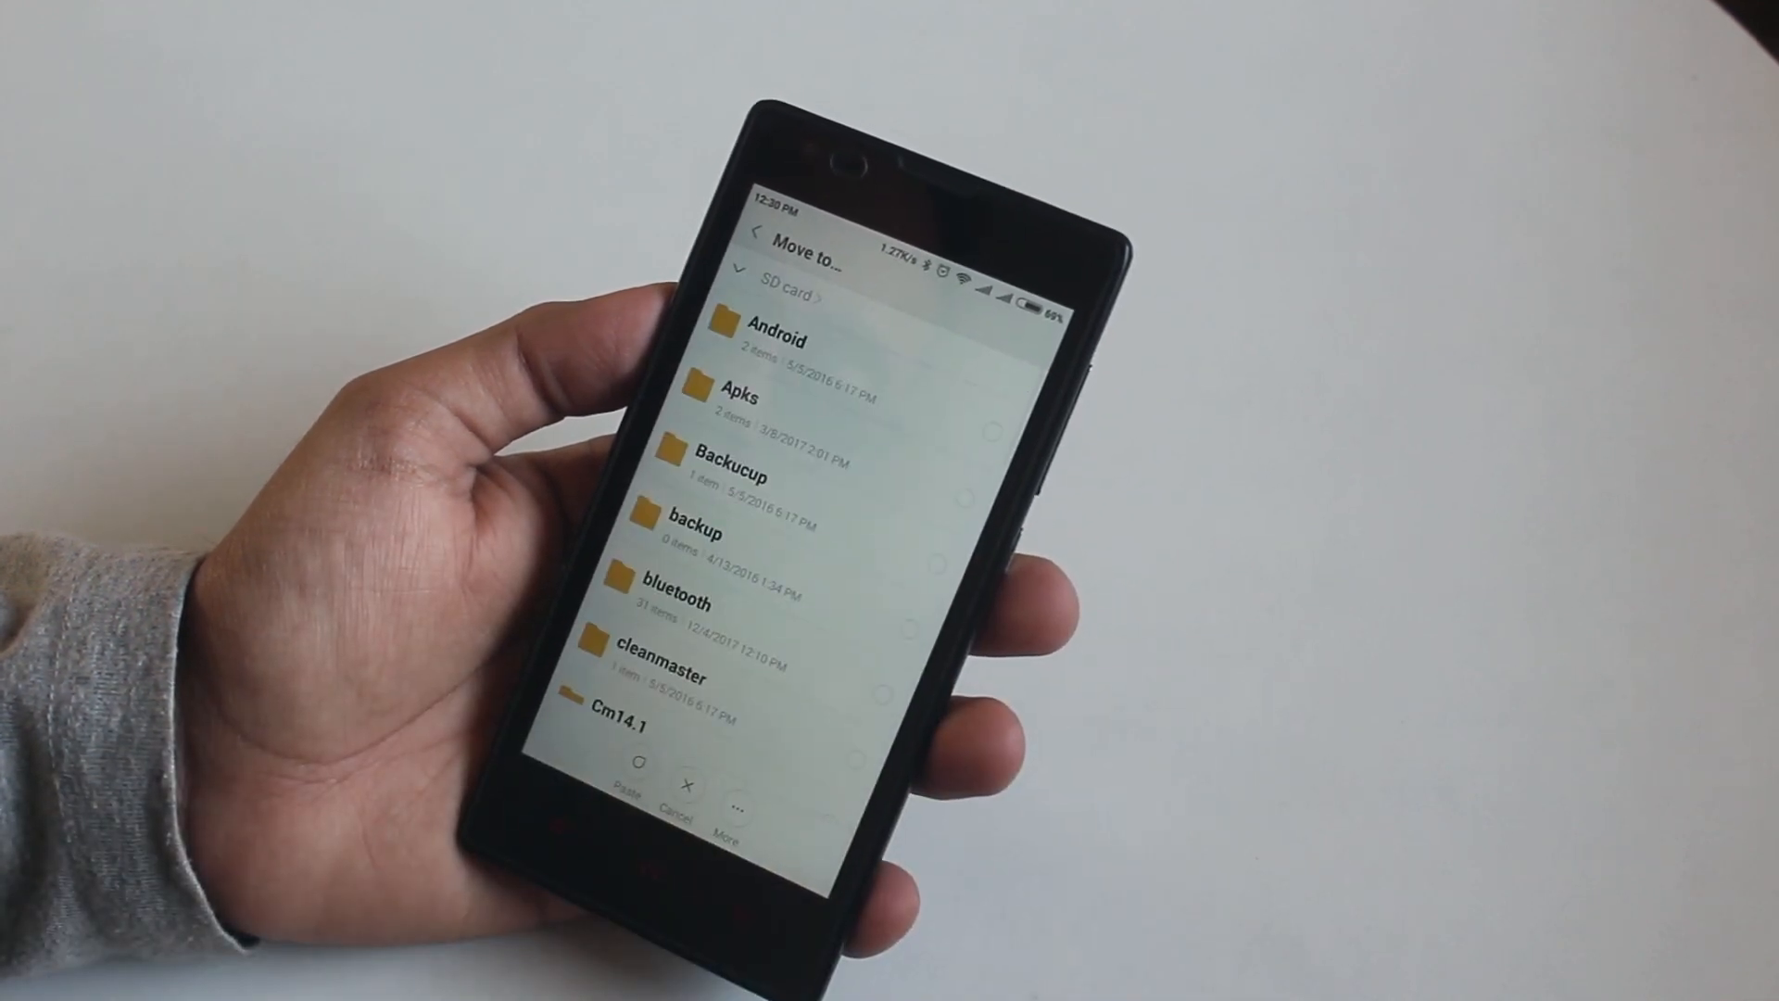
scroll("down", 3)
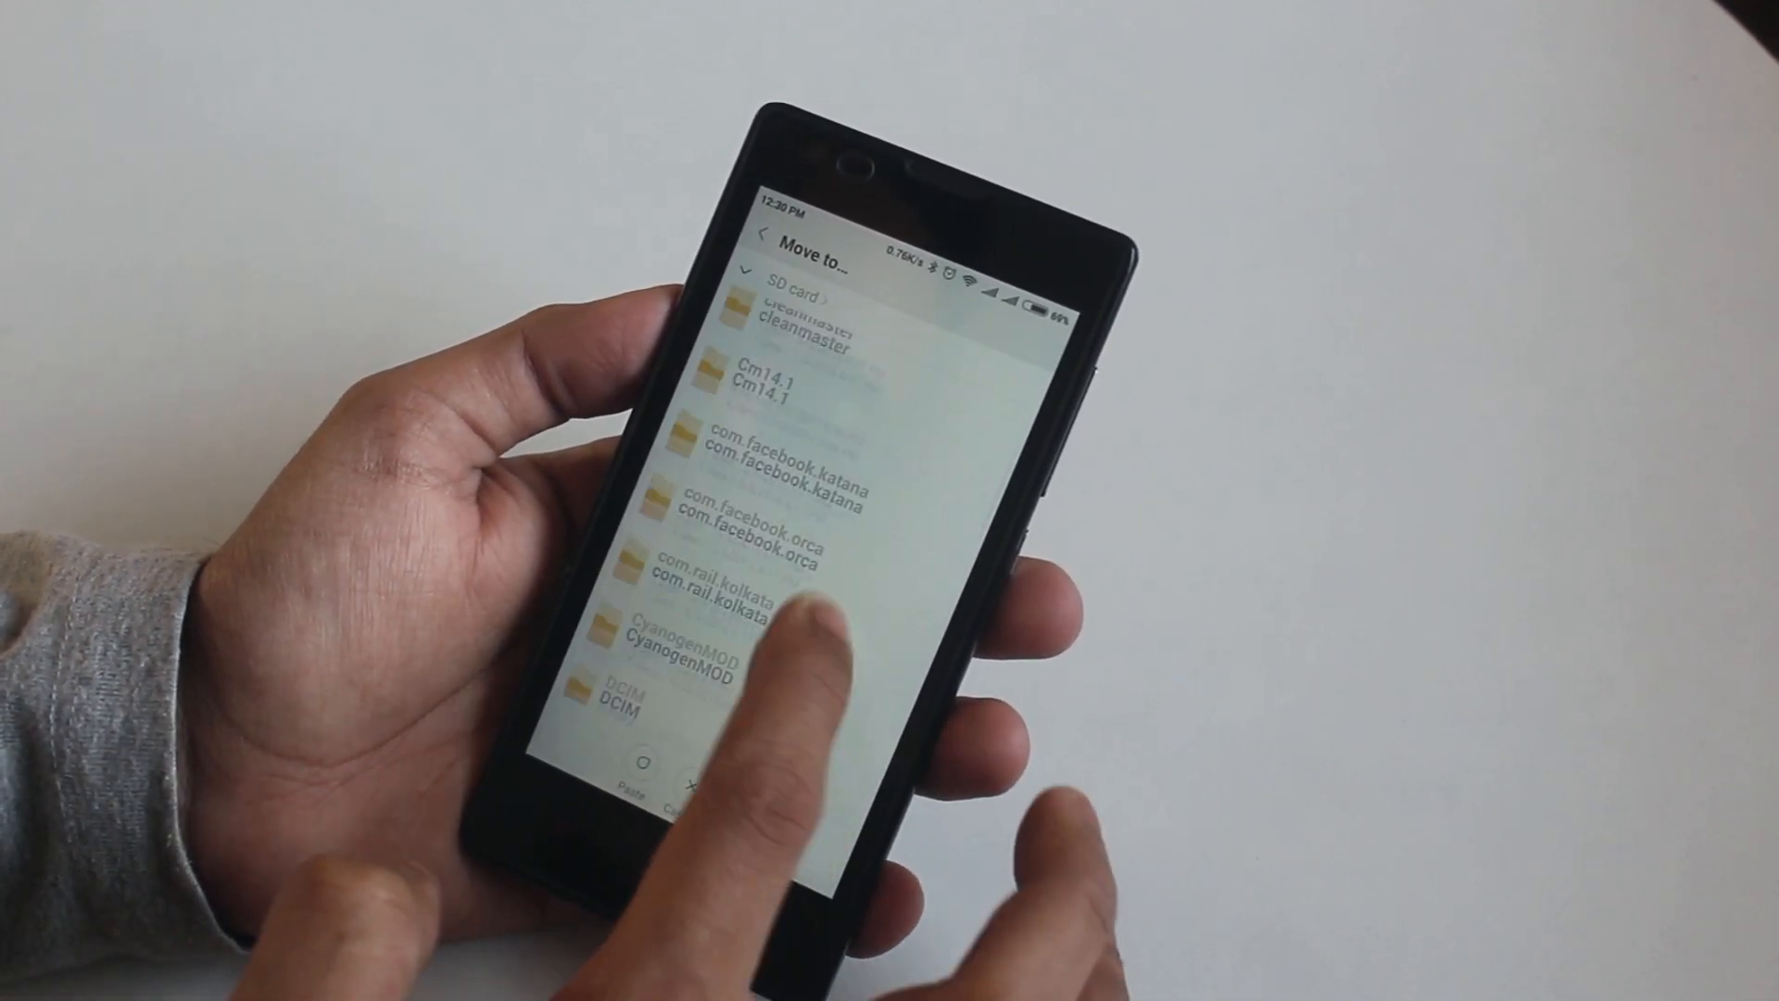
scroll("down", 3)
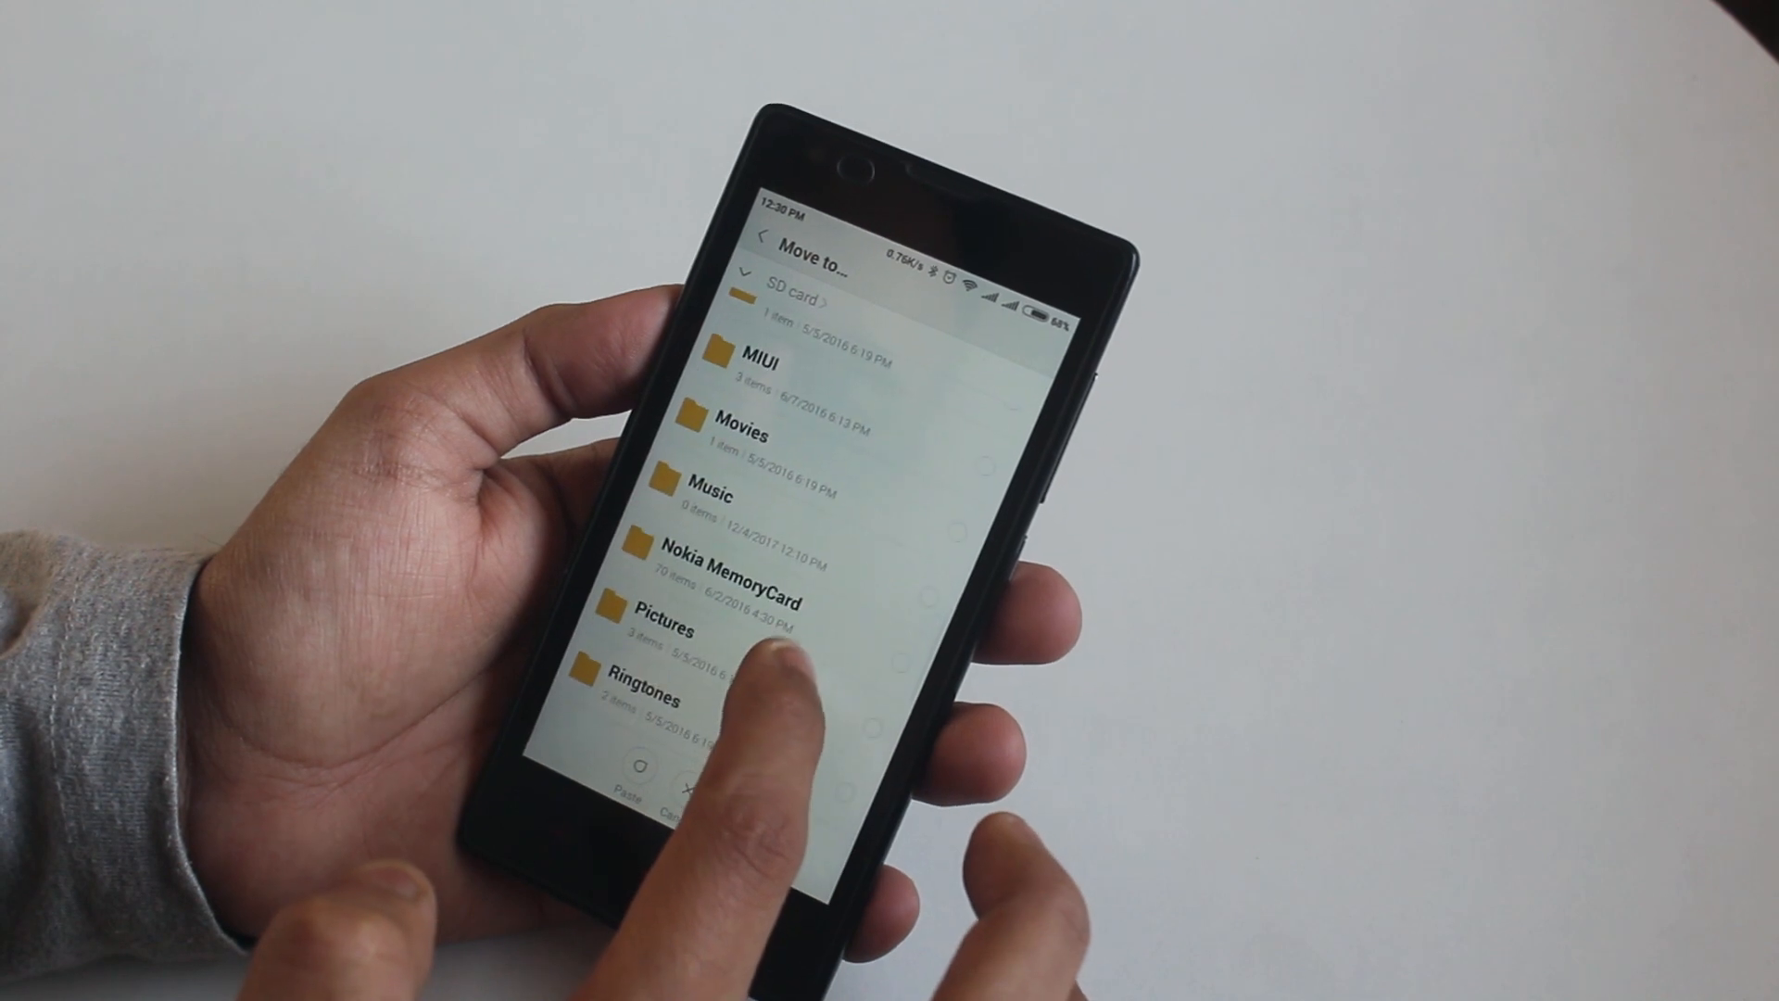
left_click(711, 492)
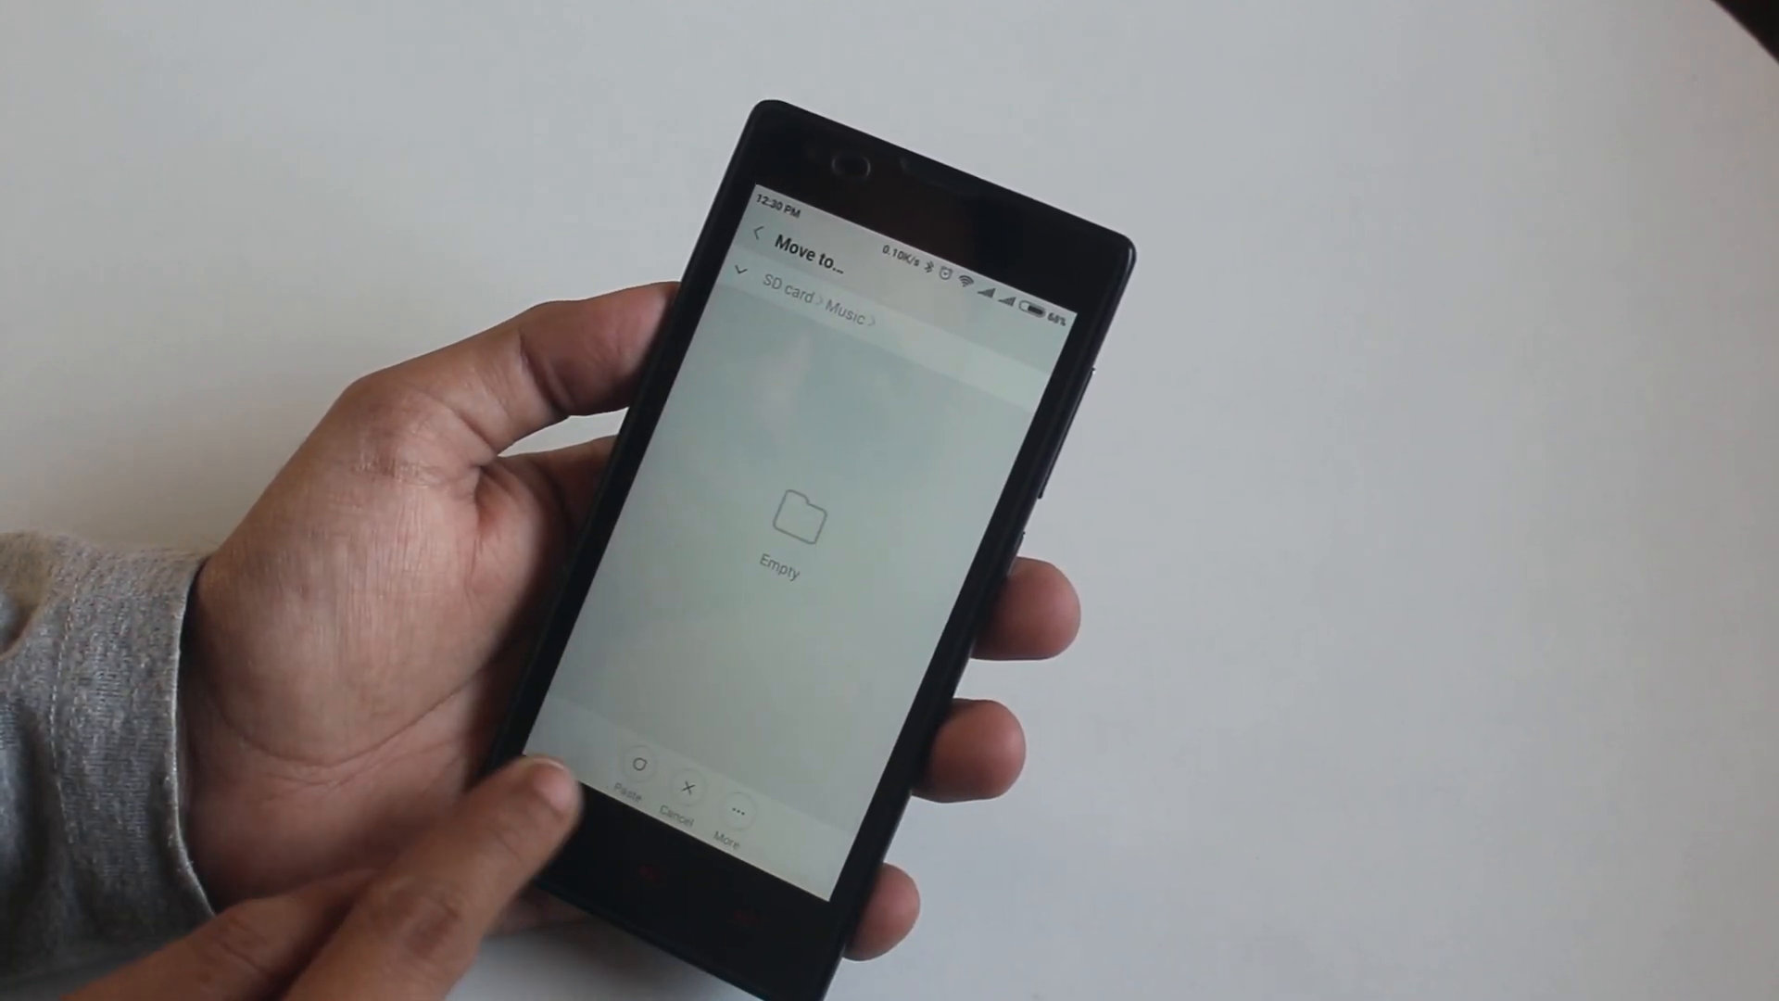
left_click(635, 794)
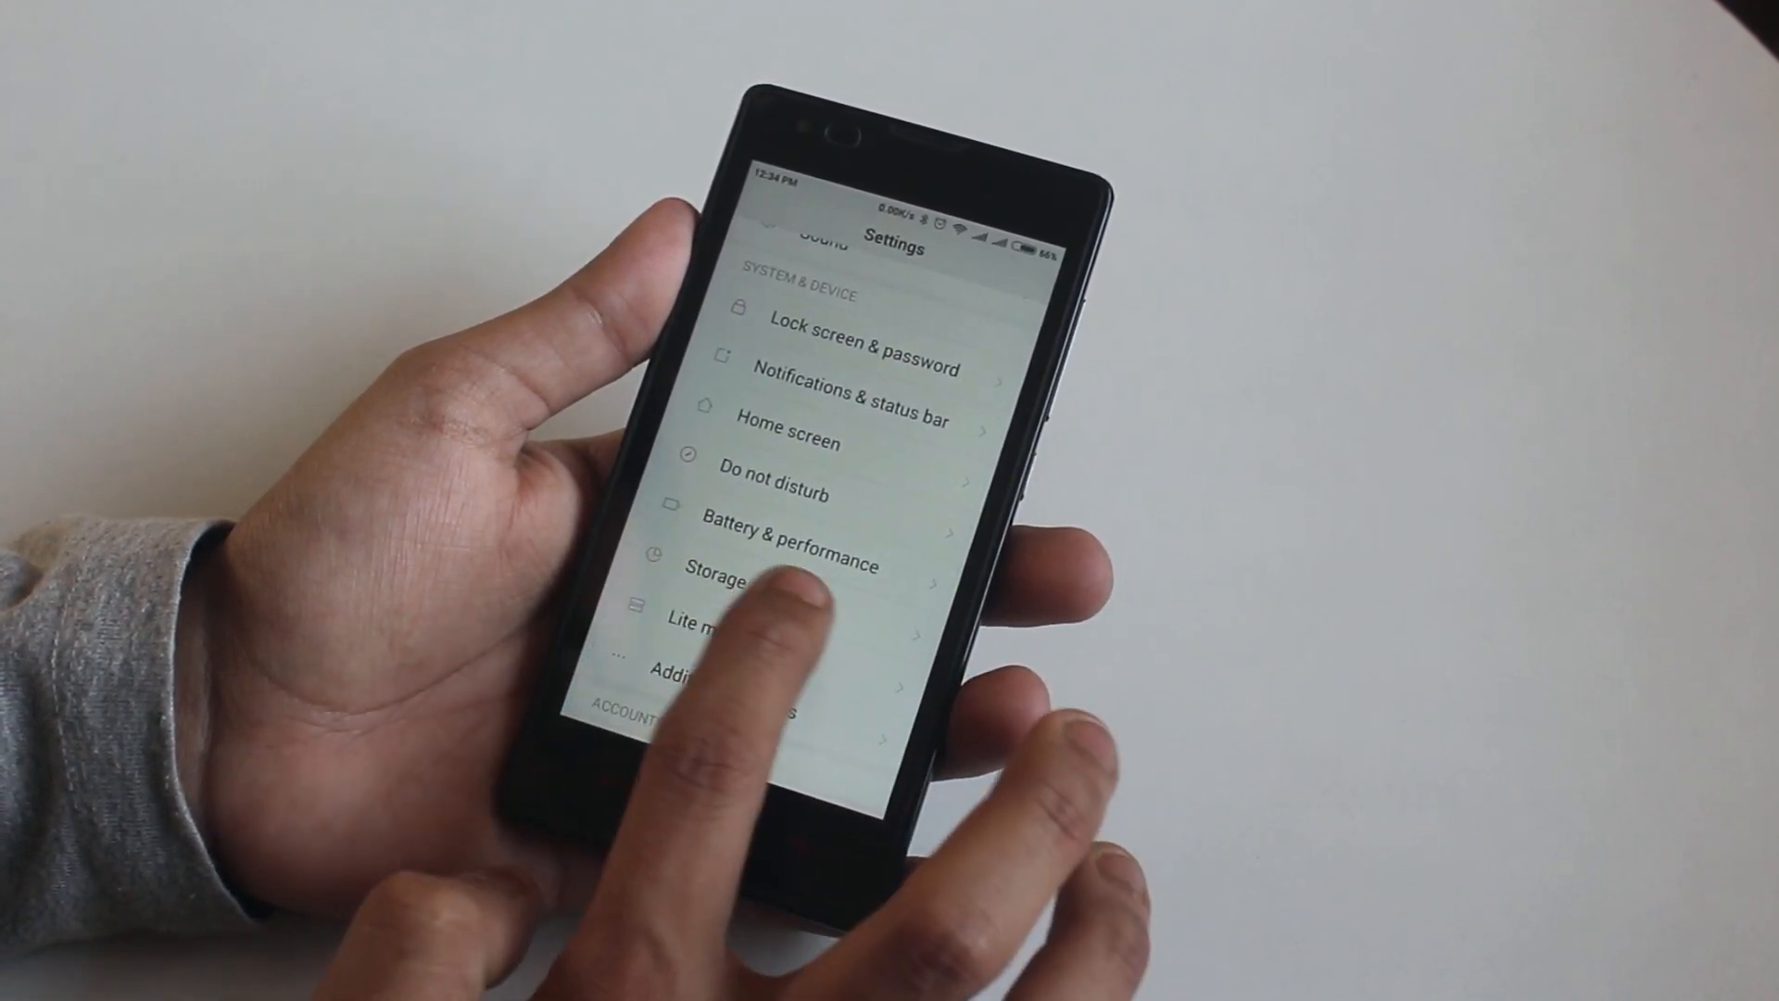
Open Storage: internal 895.01MB free of 6.14GB, SD card 3.93GB of 31.90GB
left_click(717, 567)
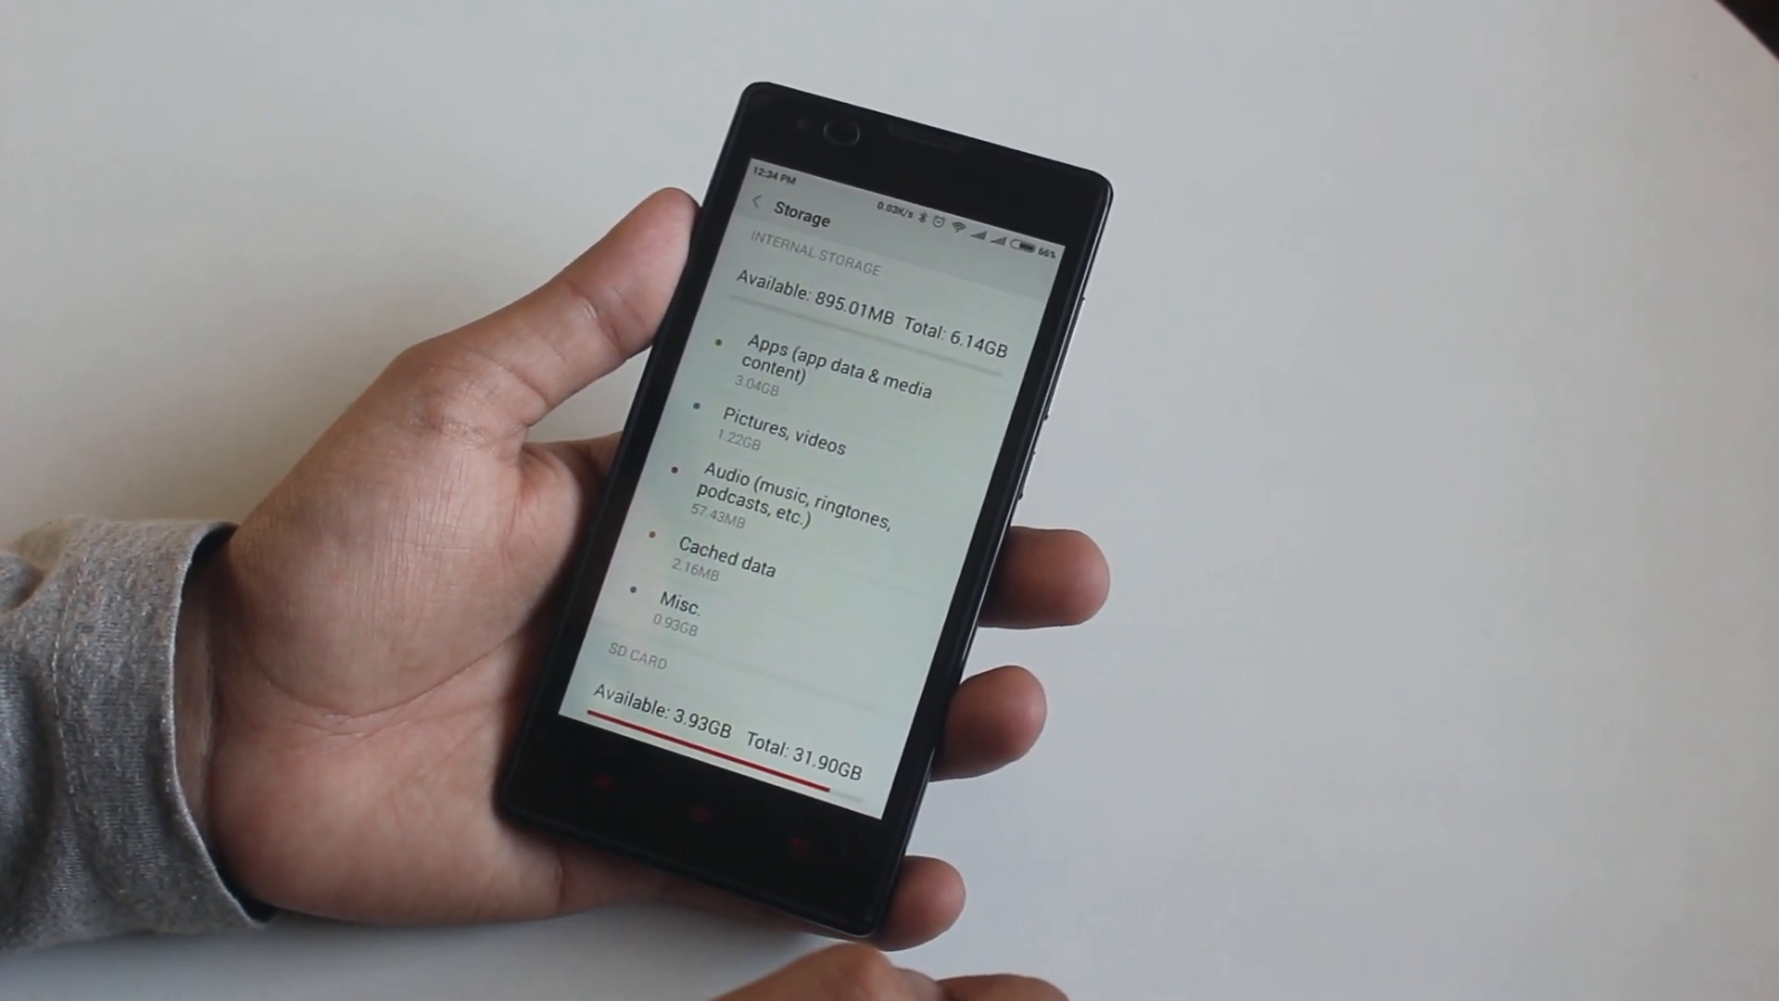
scroll("down", 3)
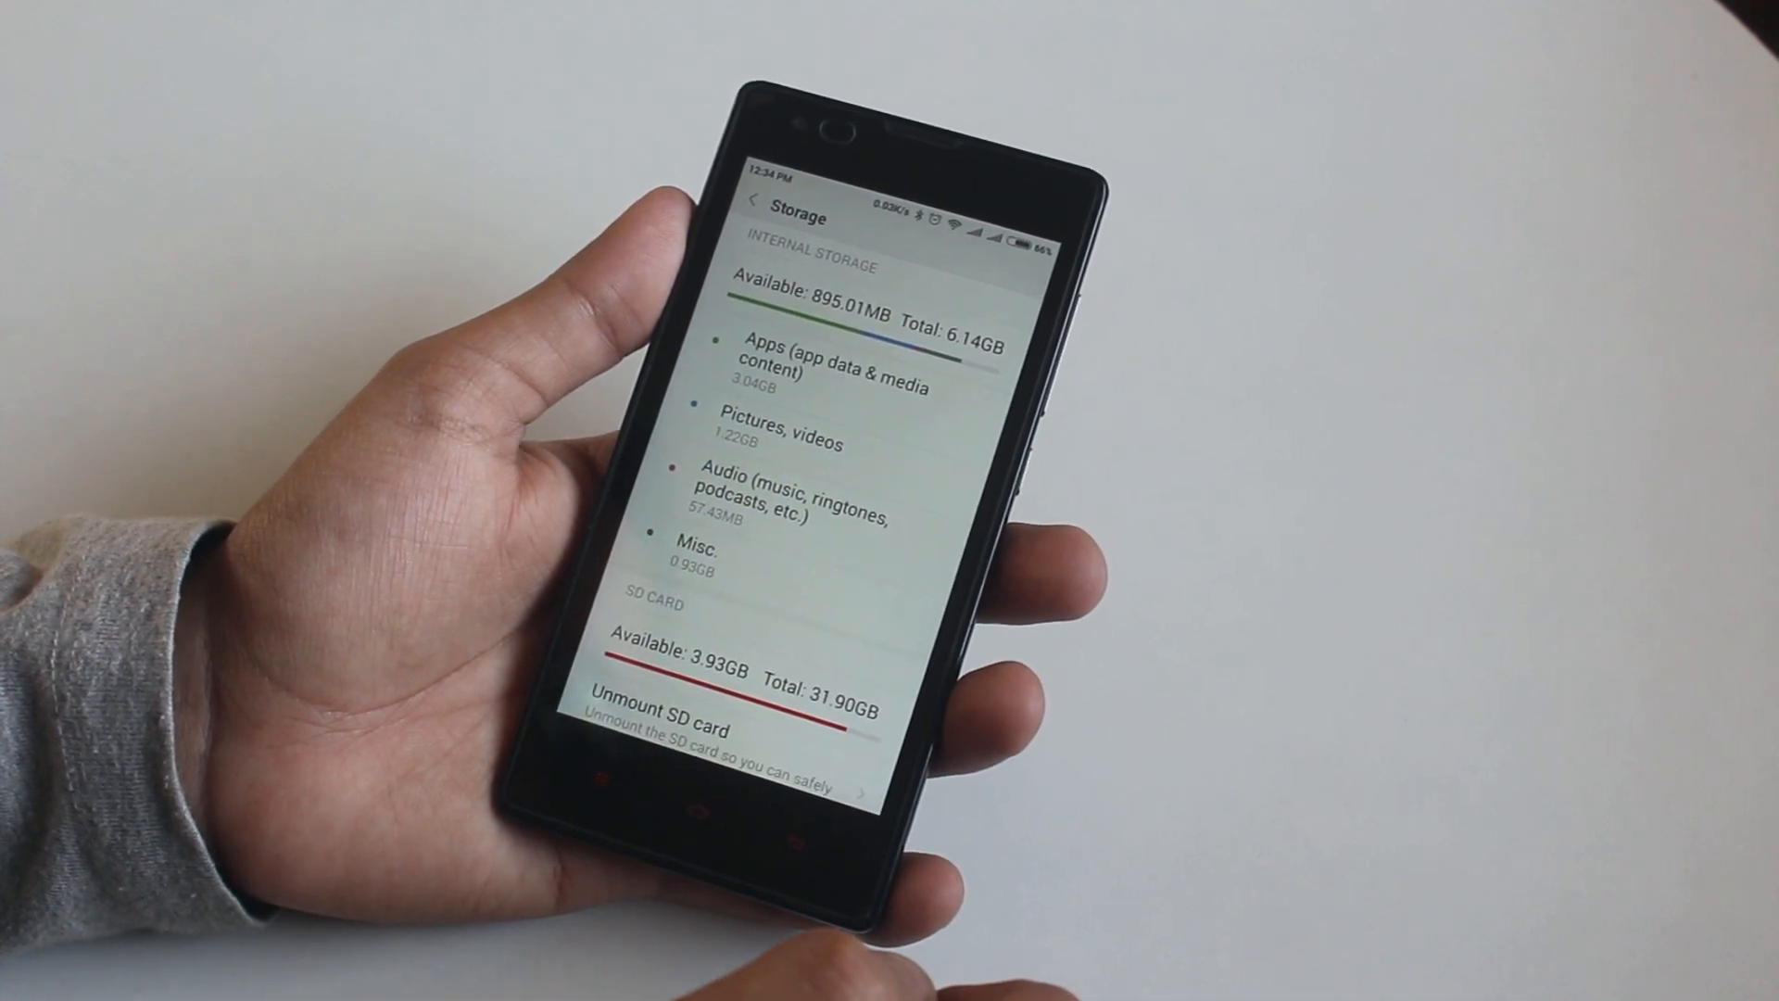